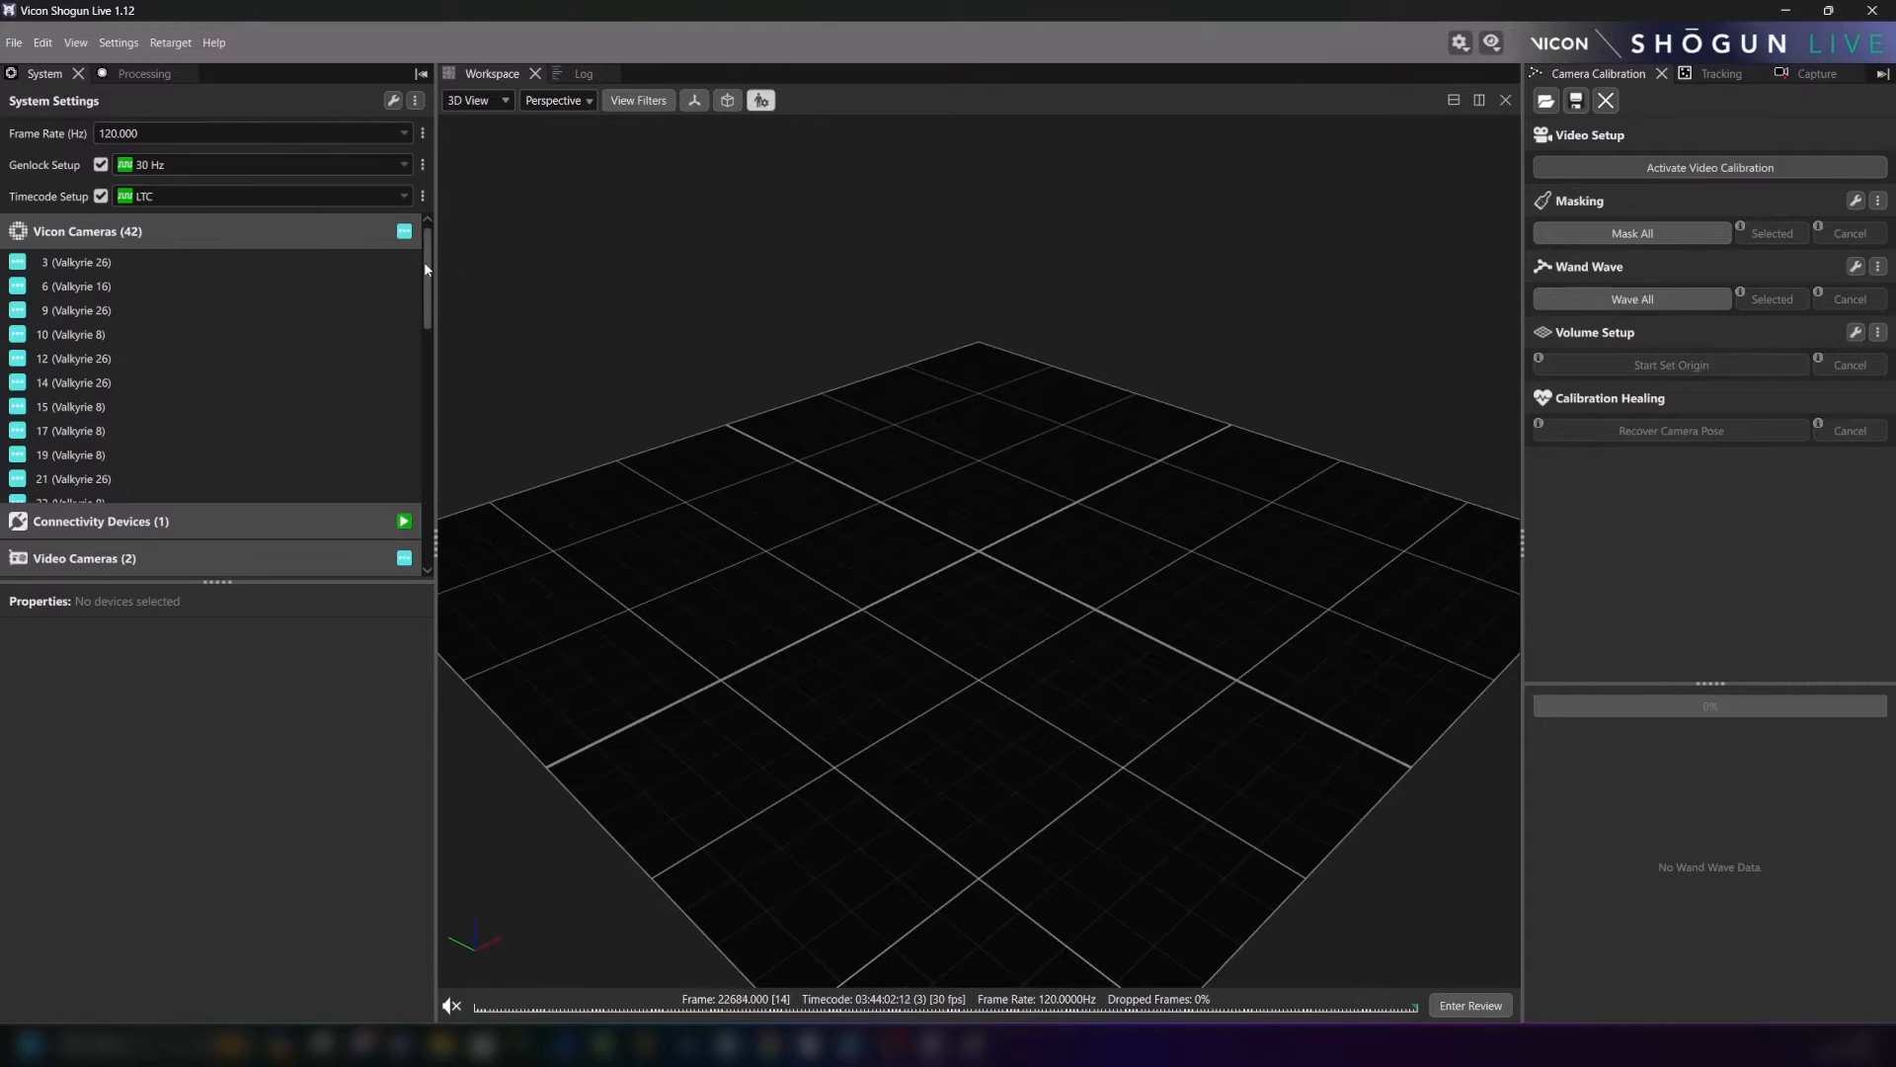
Select video camera 1 (FLIR Blackfly S BFS-U3-23S3C) under Video Cameras to show its properties.
scroll("down", 3)
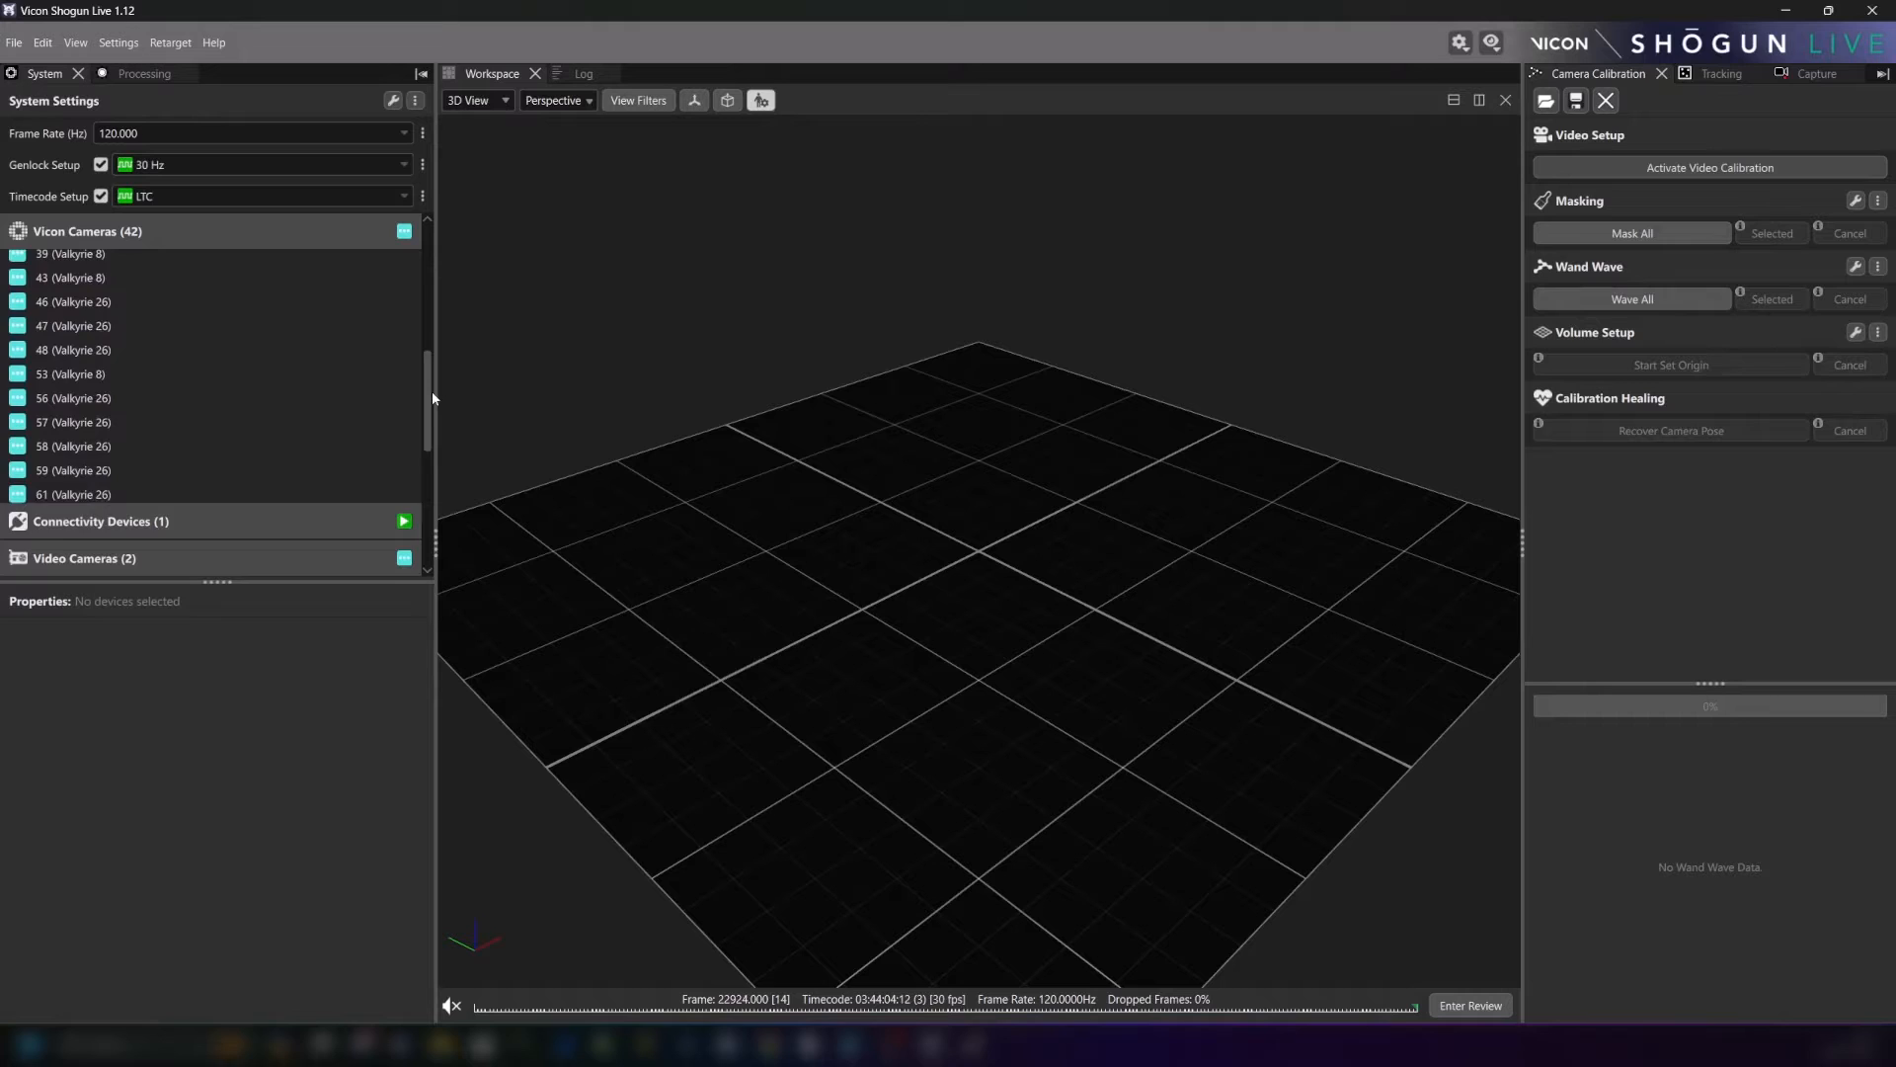
scroll("down", 3)
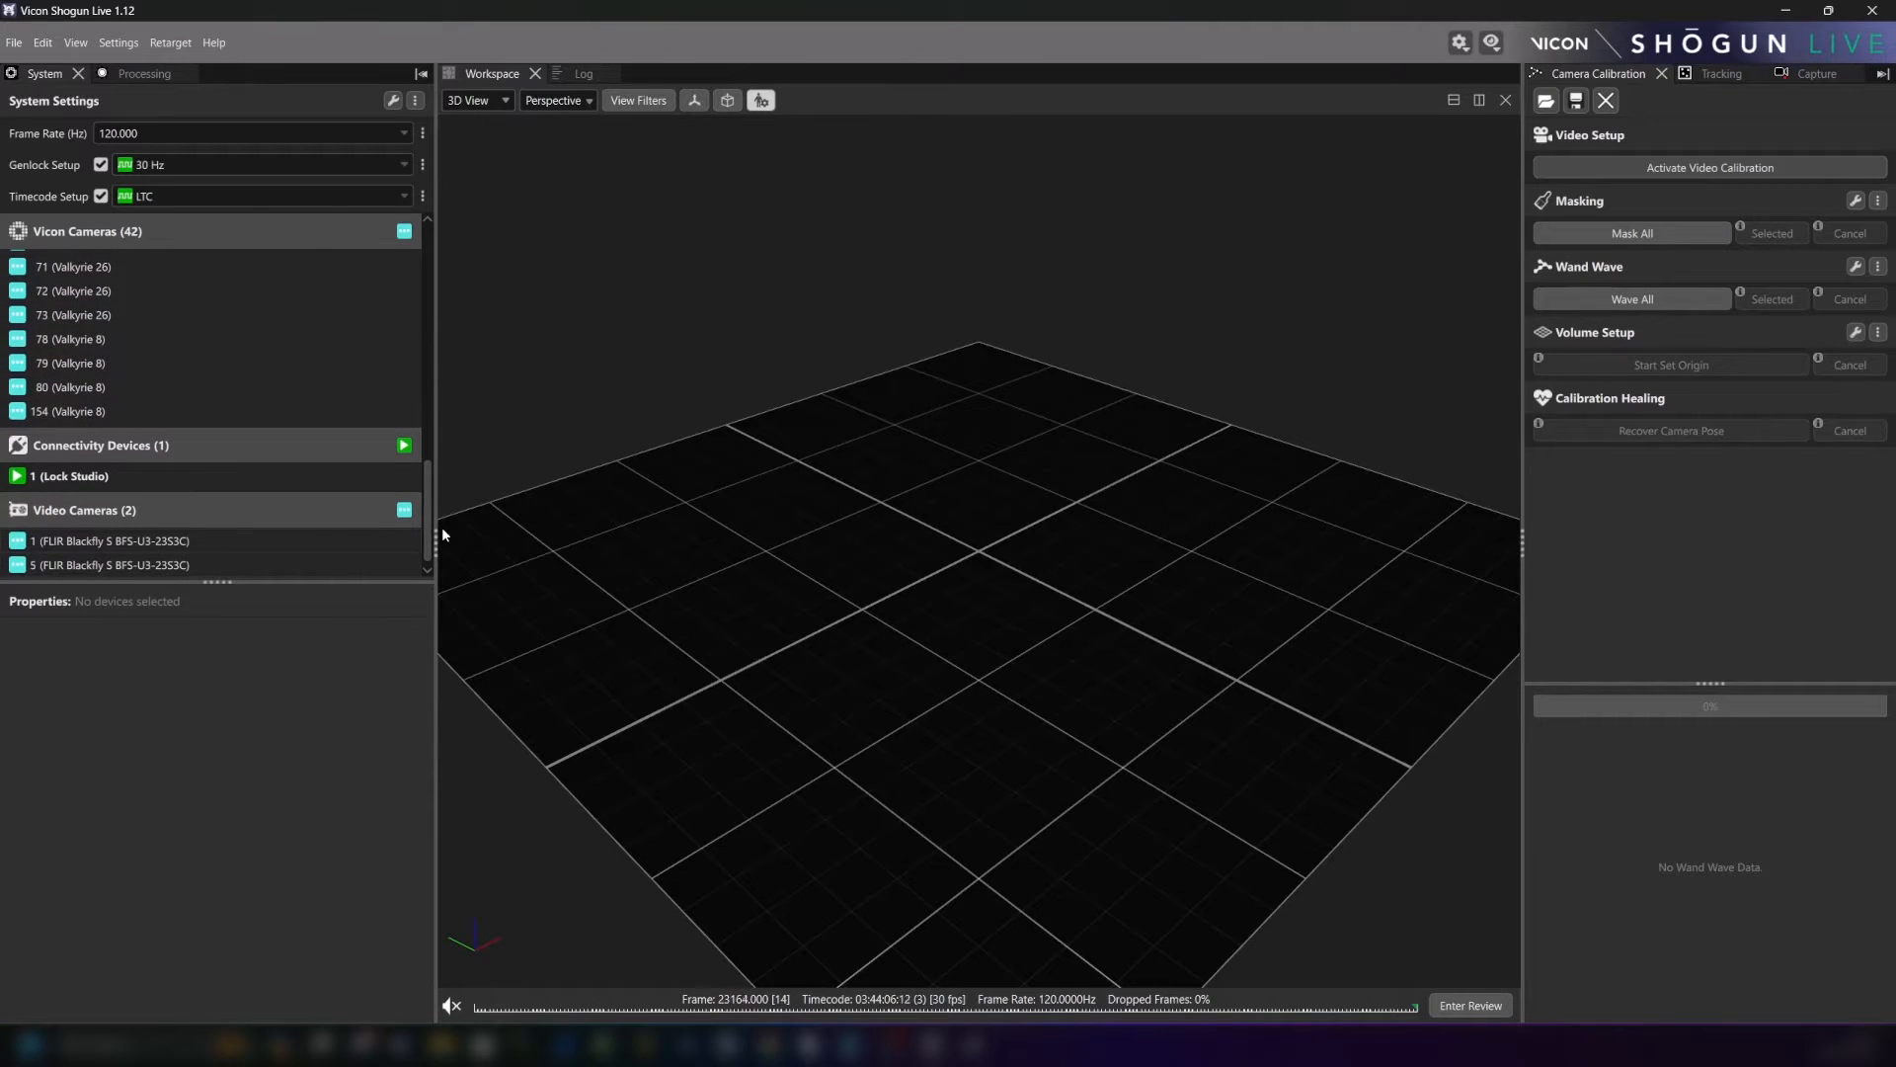
left_click(111, 540)
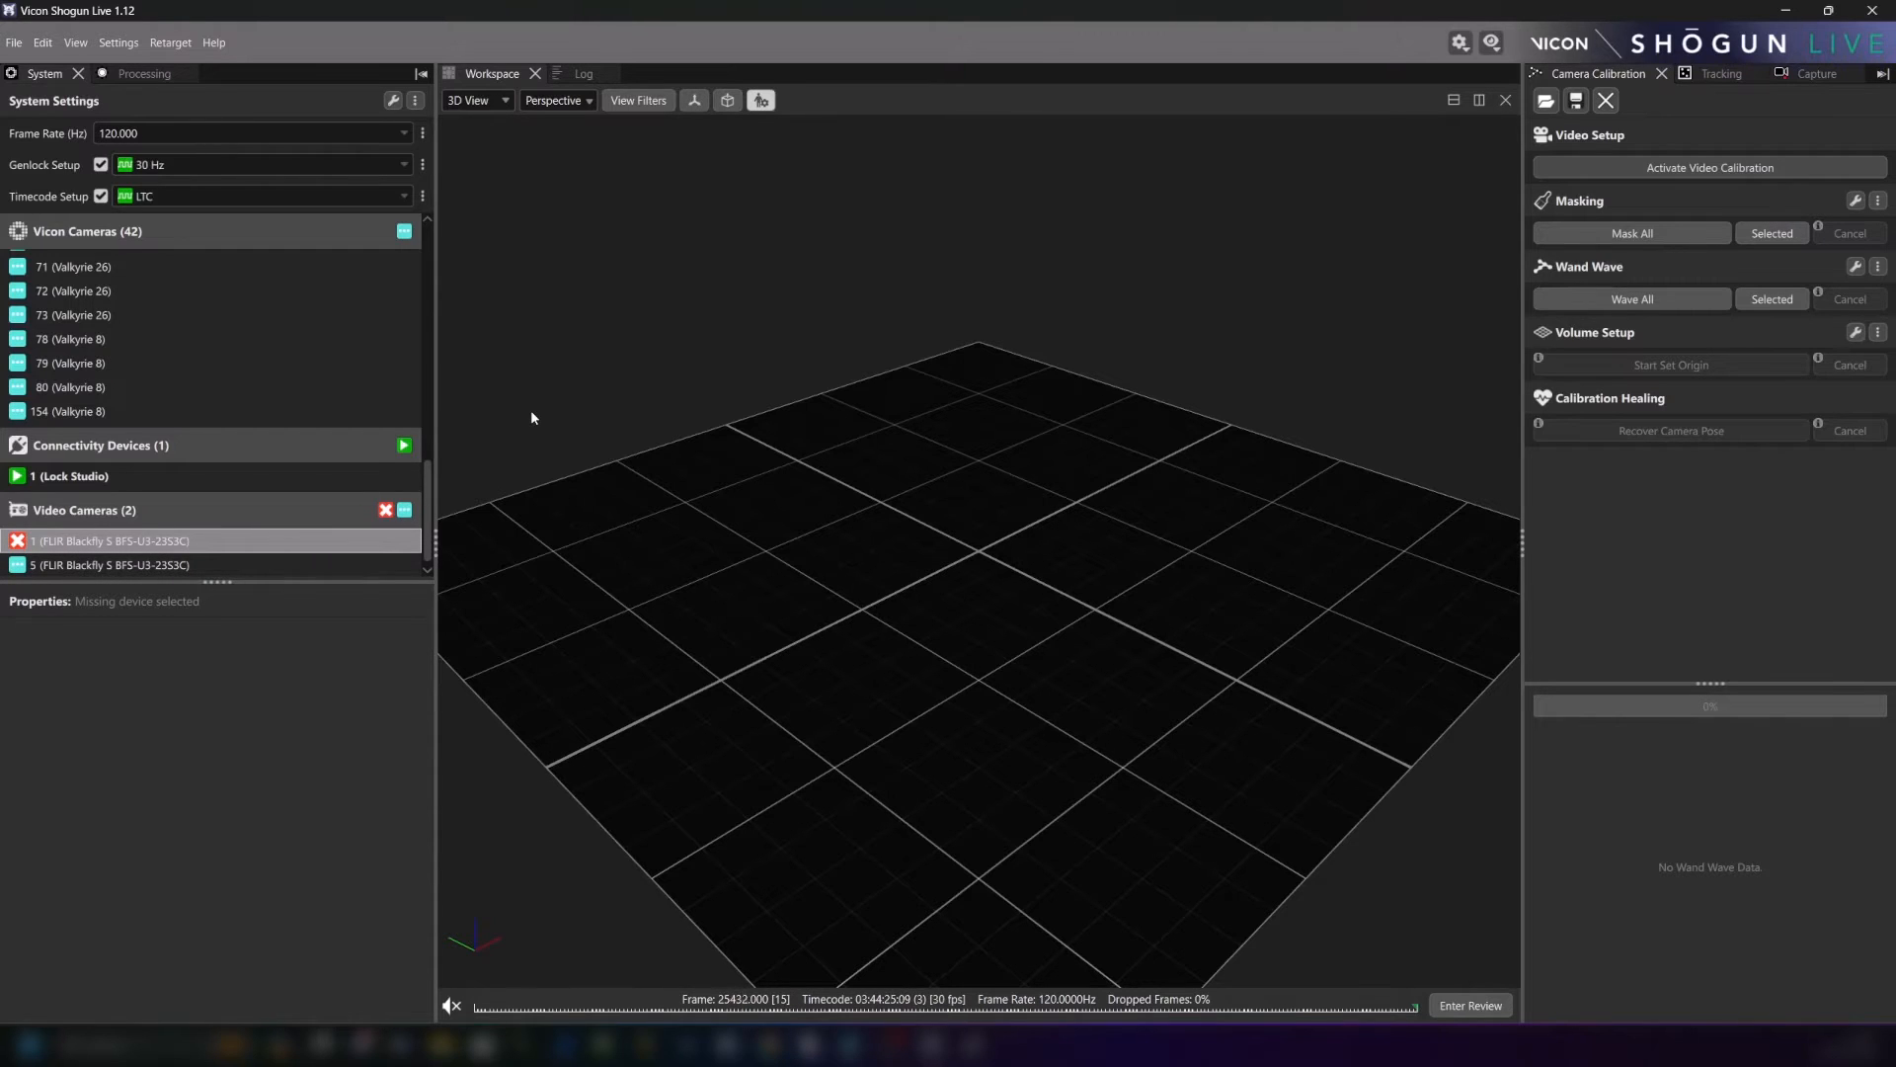
left_click(109, 540)
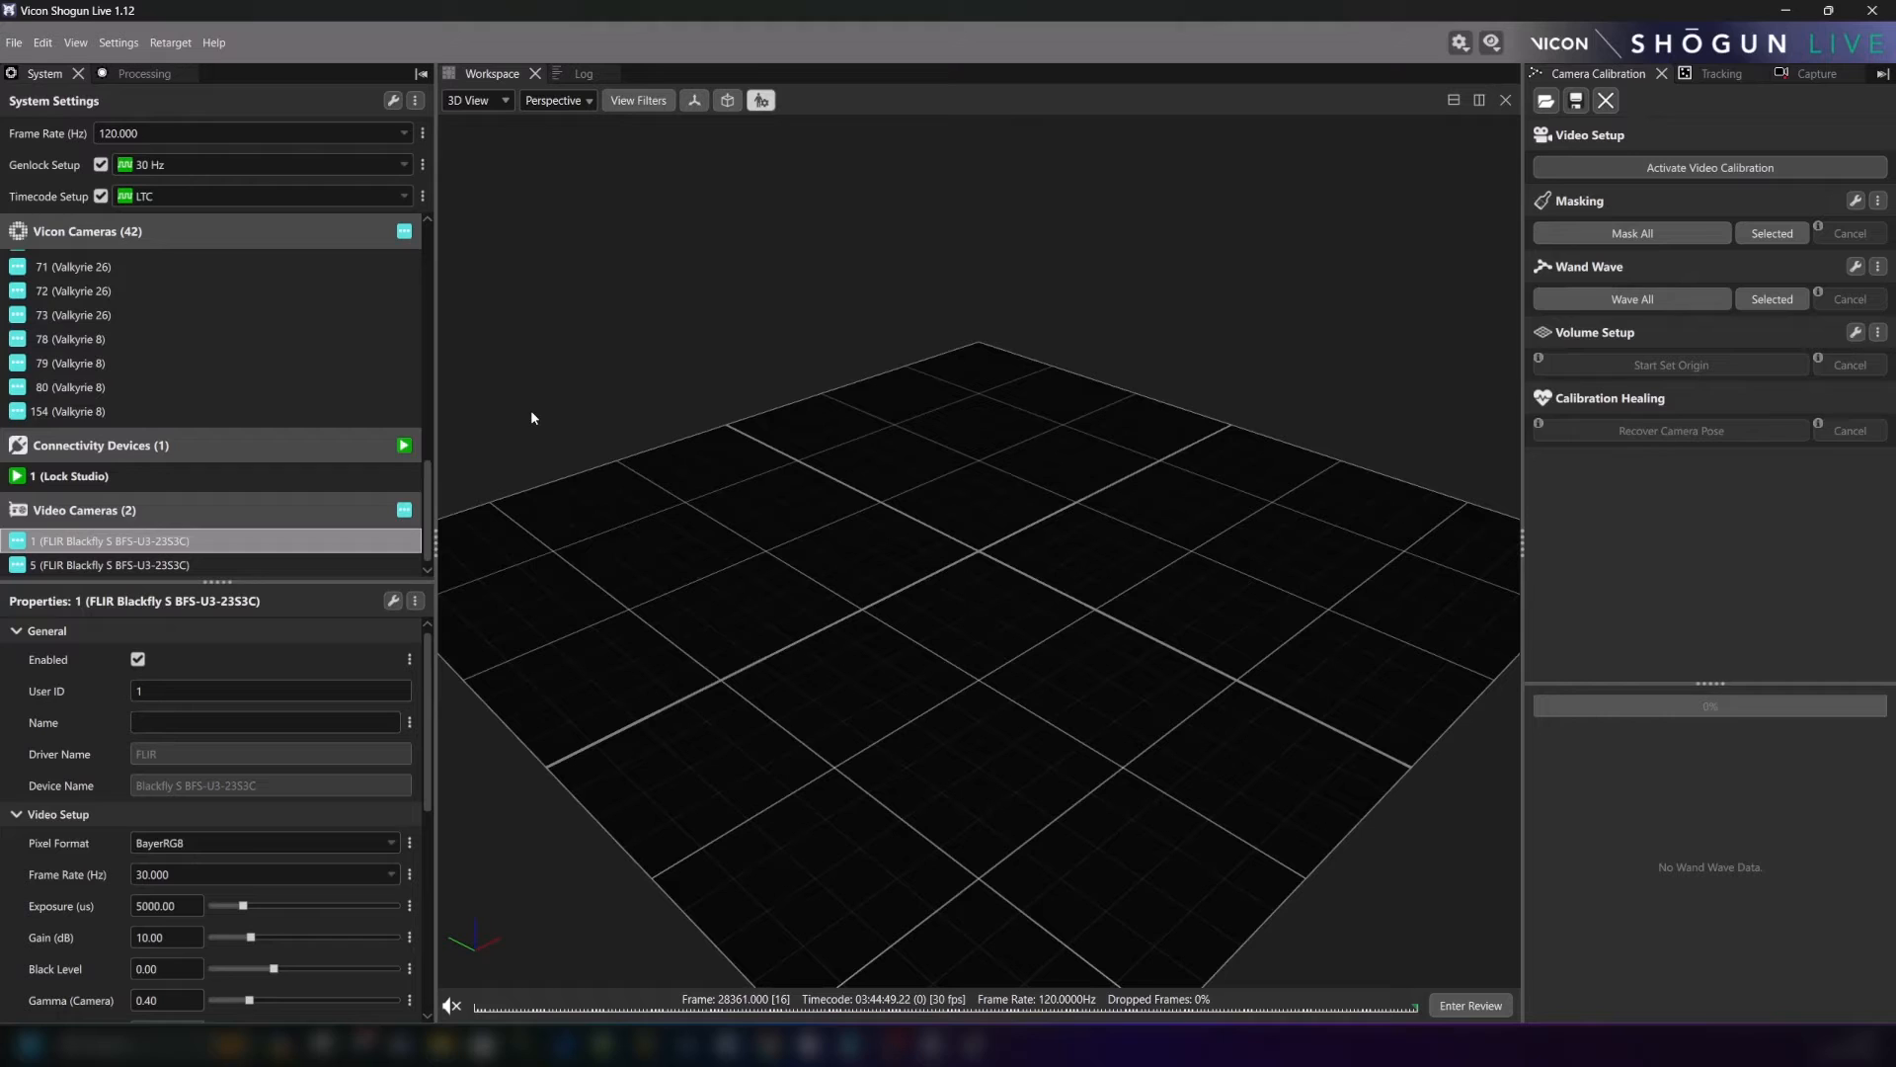
mouse_move(372, 140)
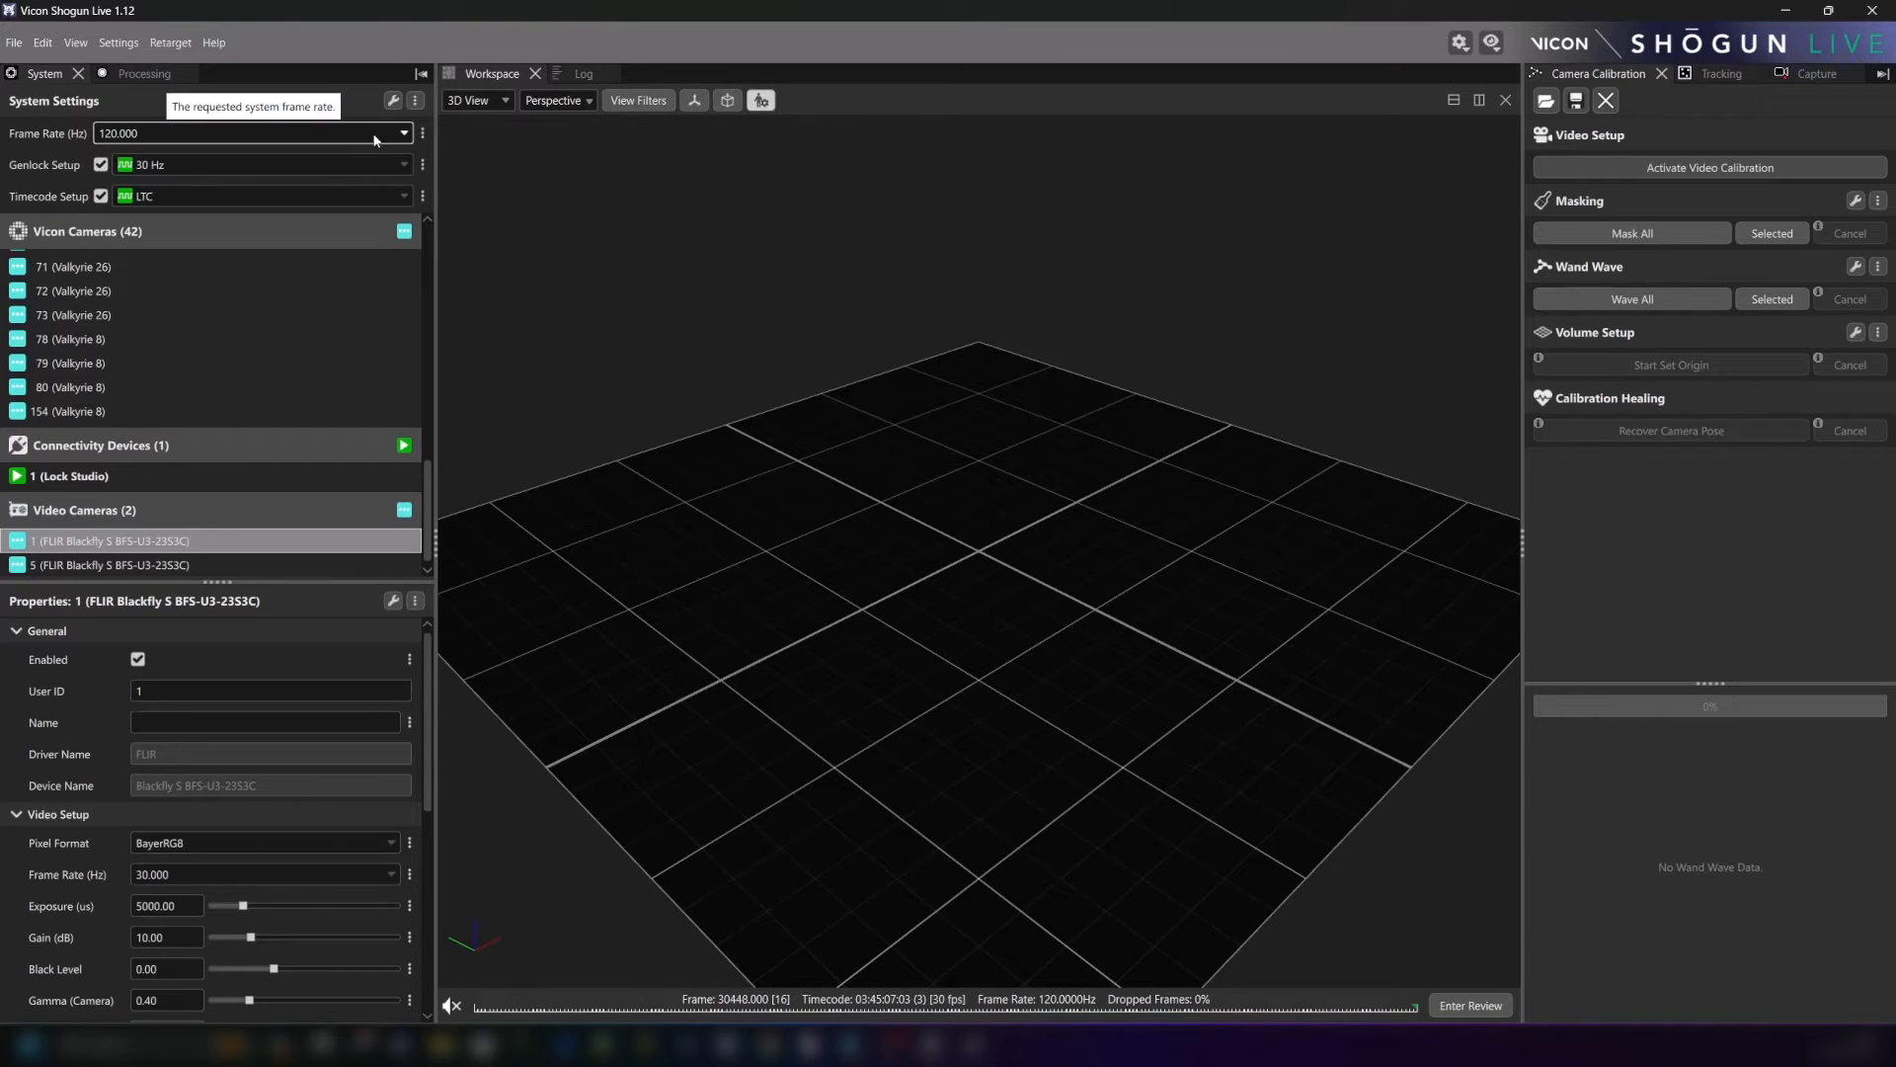
left_click(403, 133)
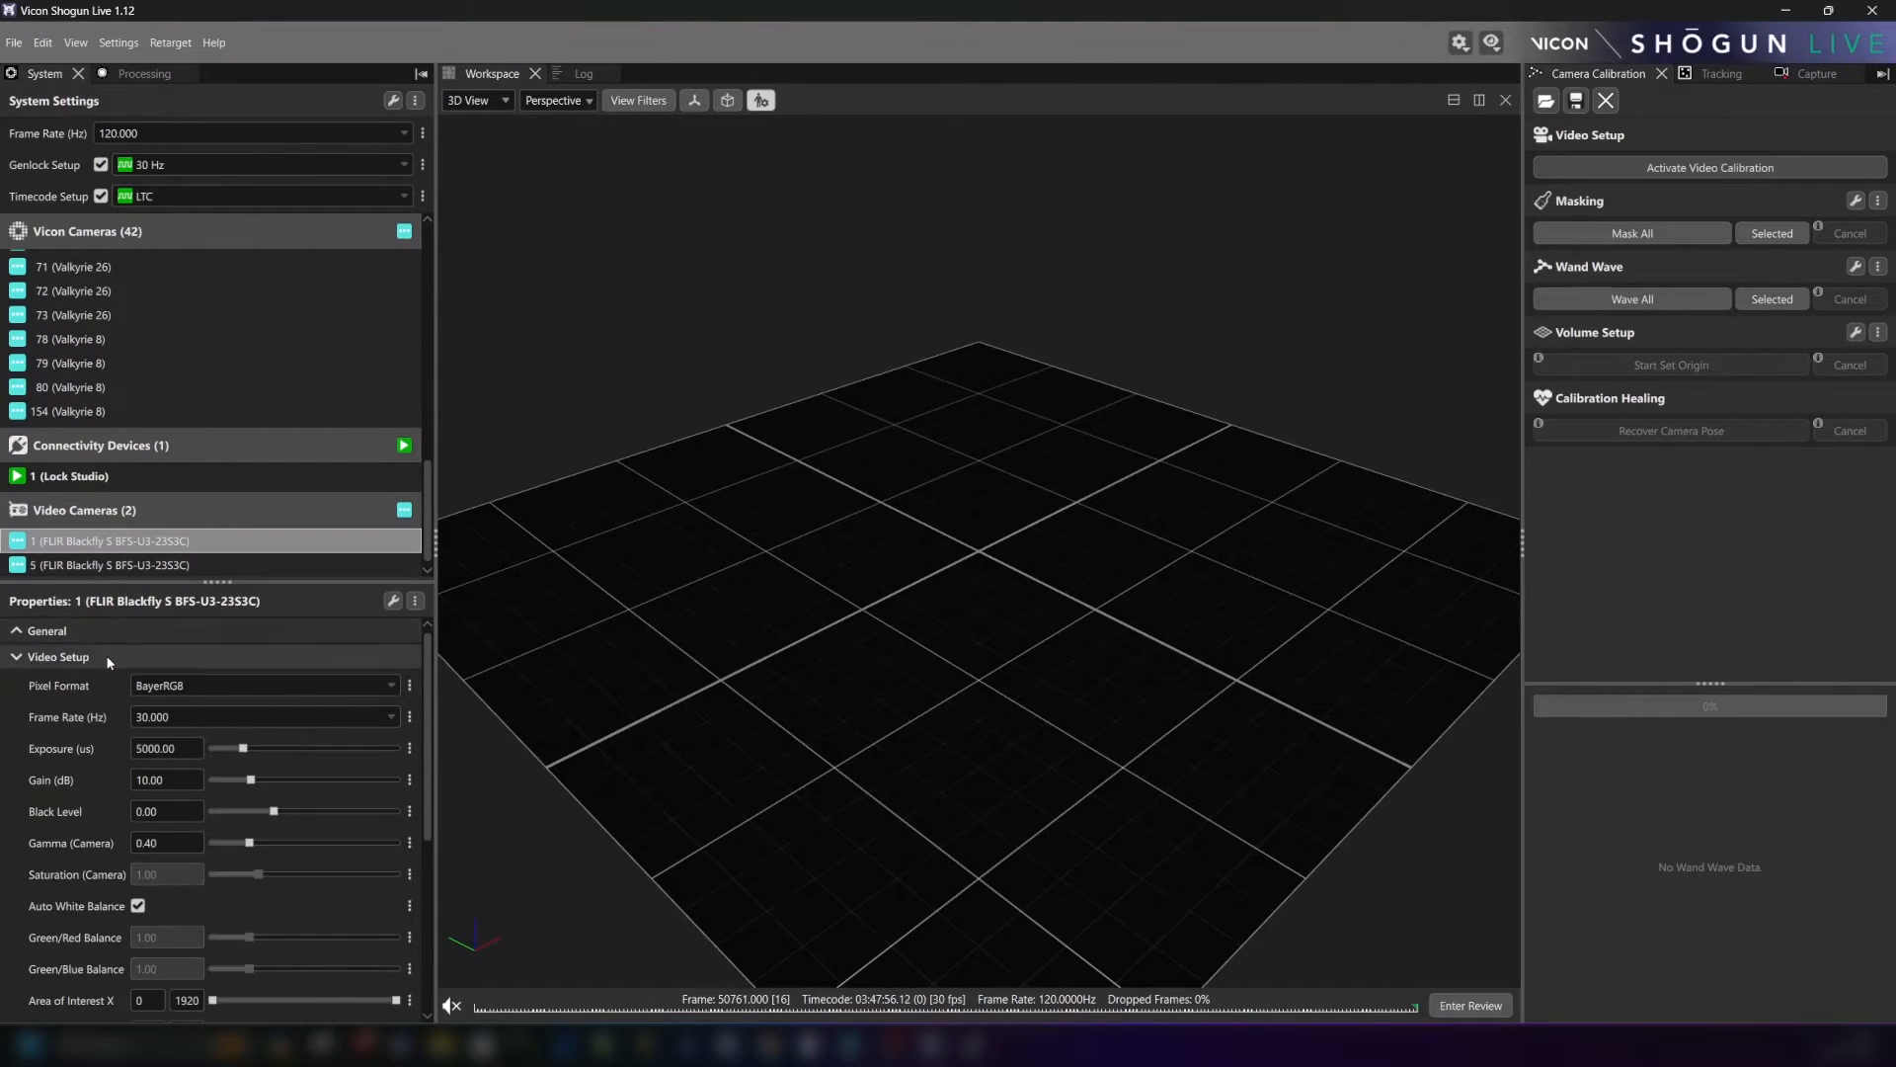
left_click(58, 657)
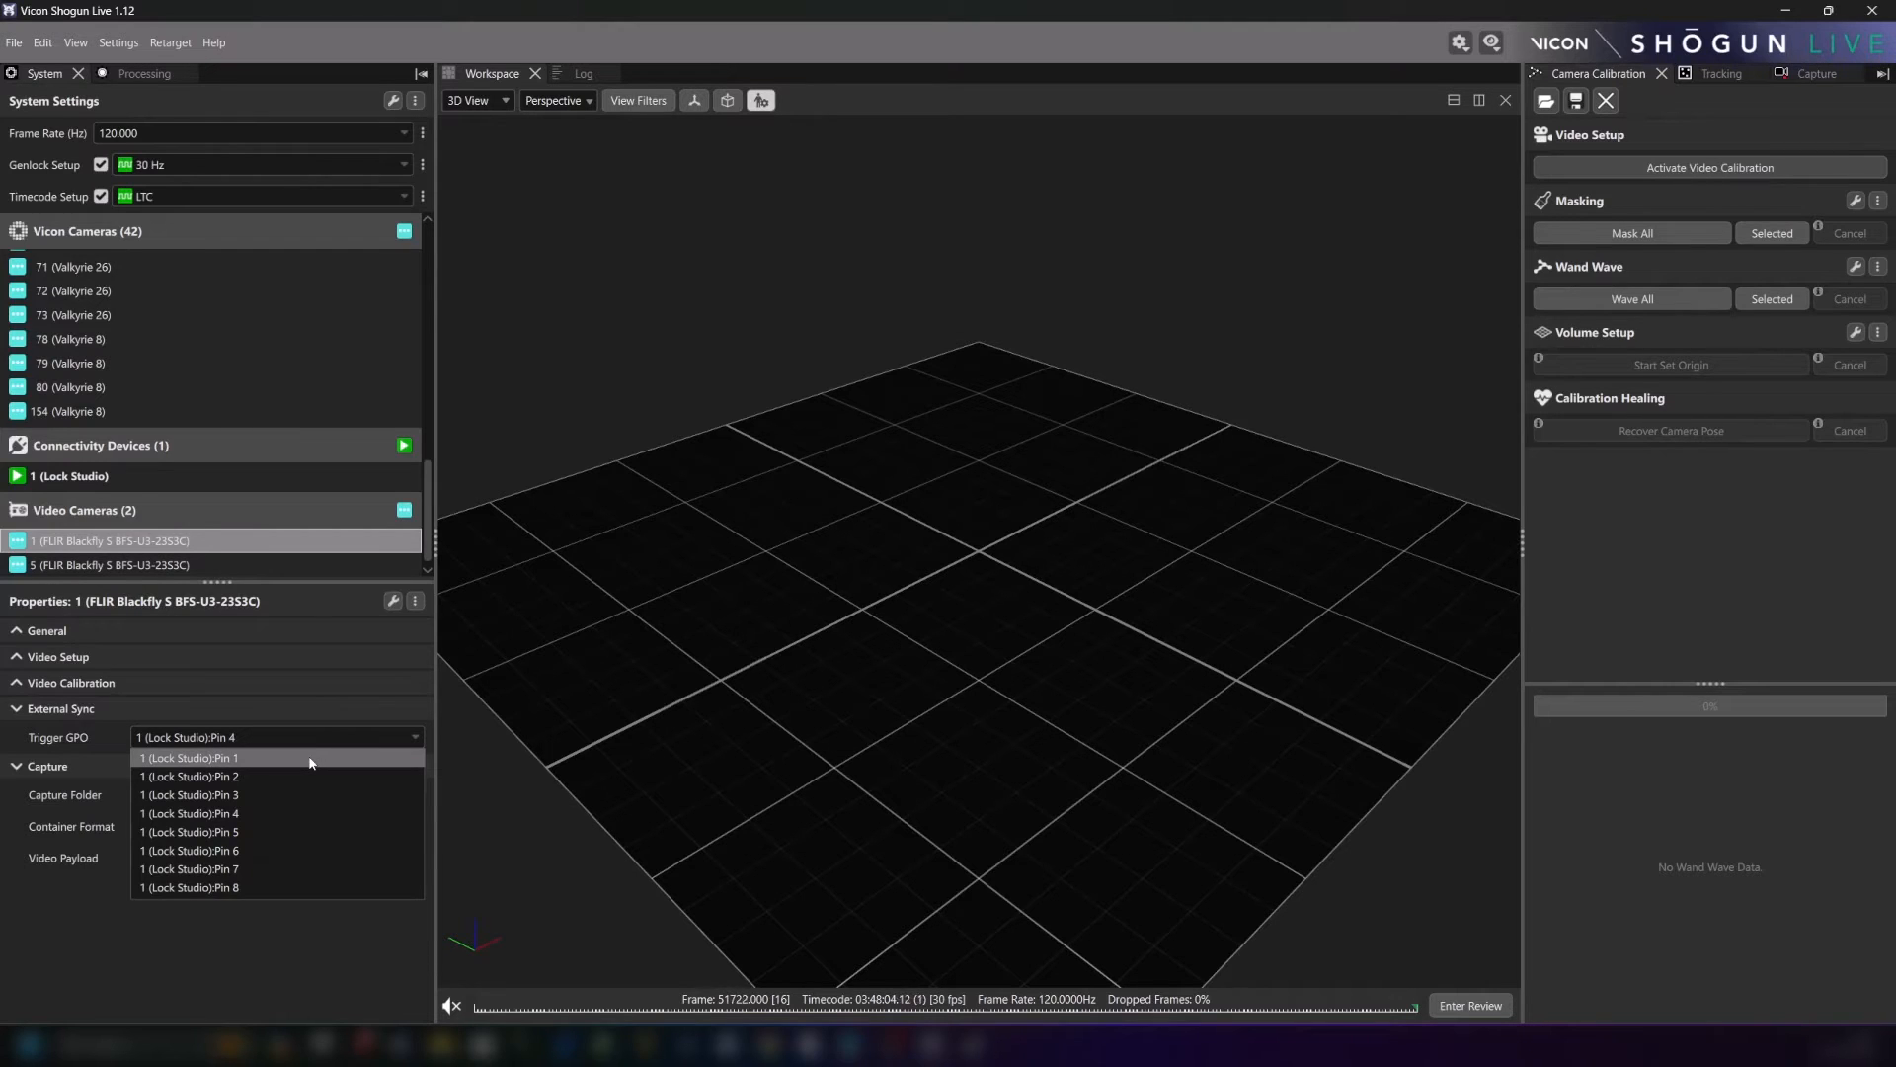
left_click(189, 757)
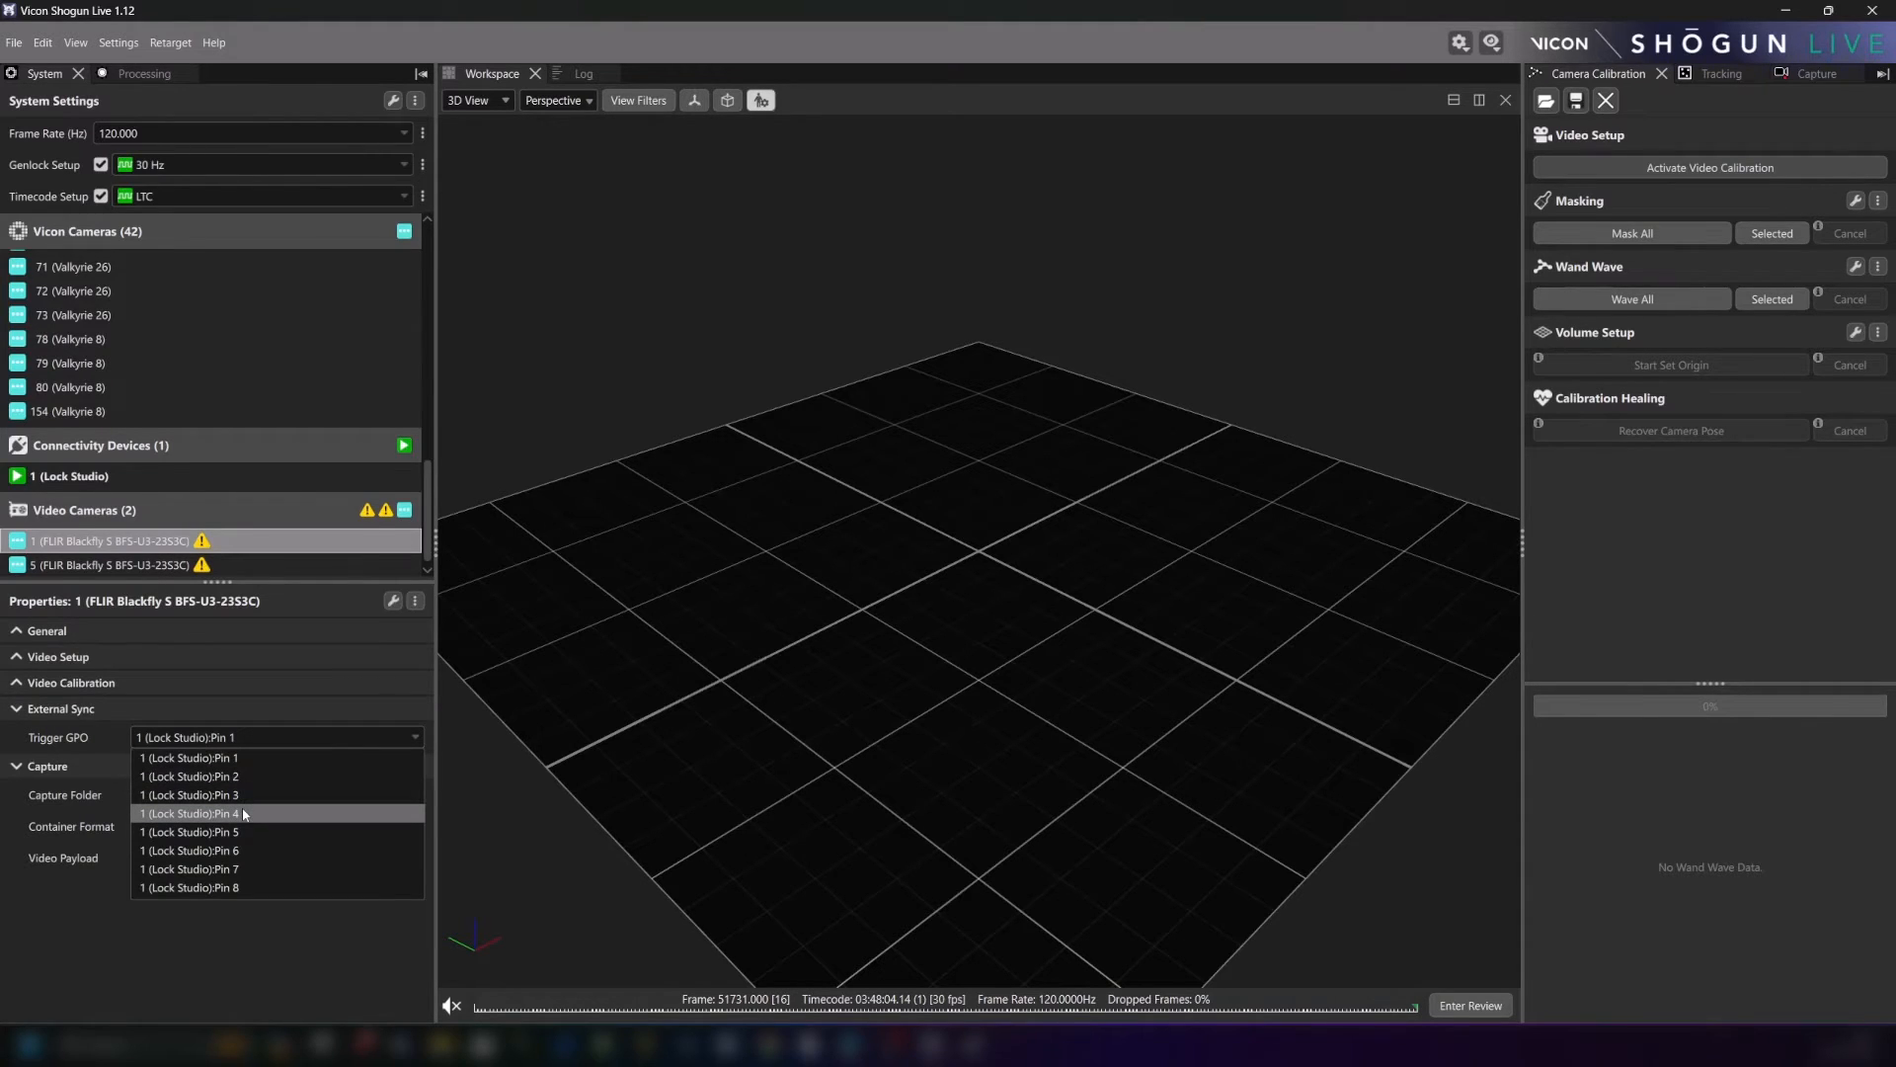
left_click(202, 813)
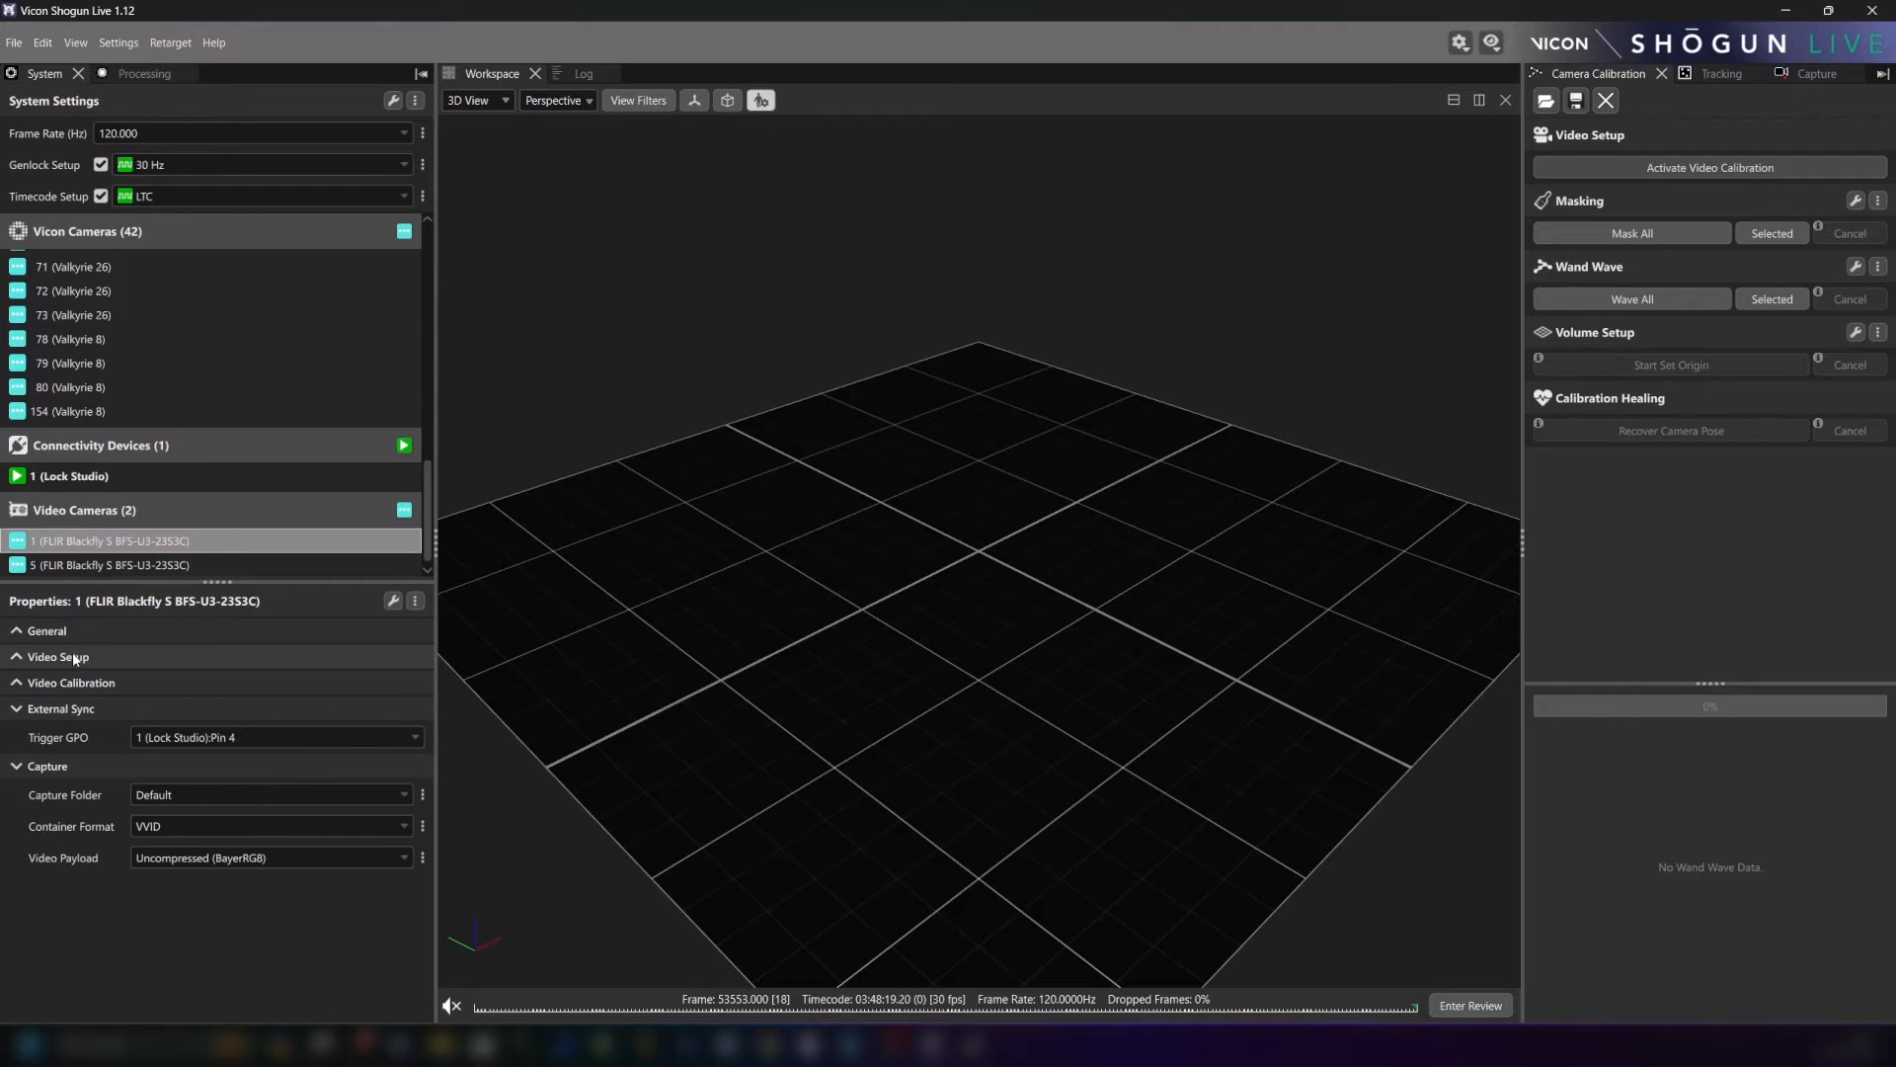
left_click(17, 657)
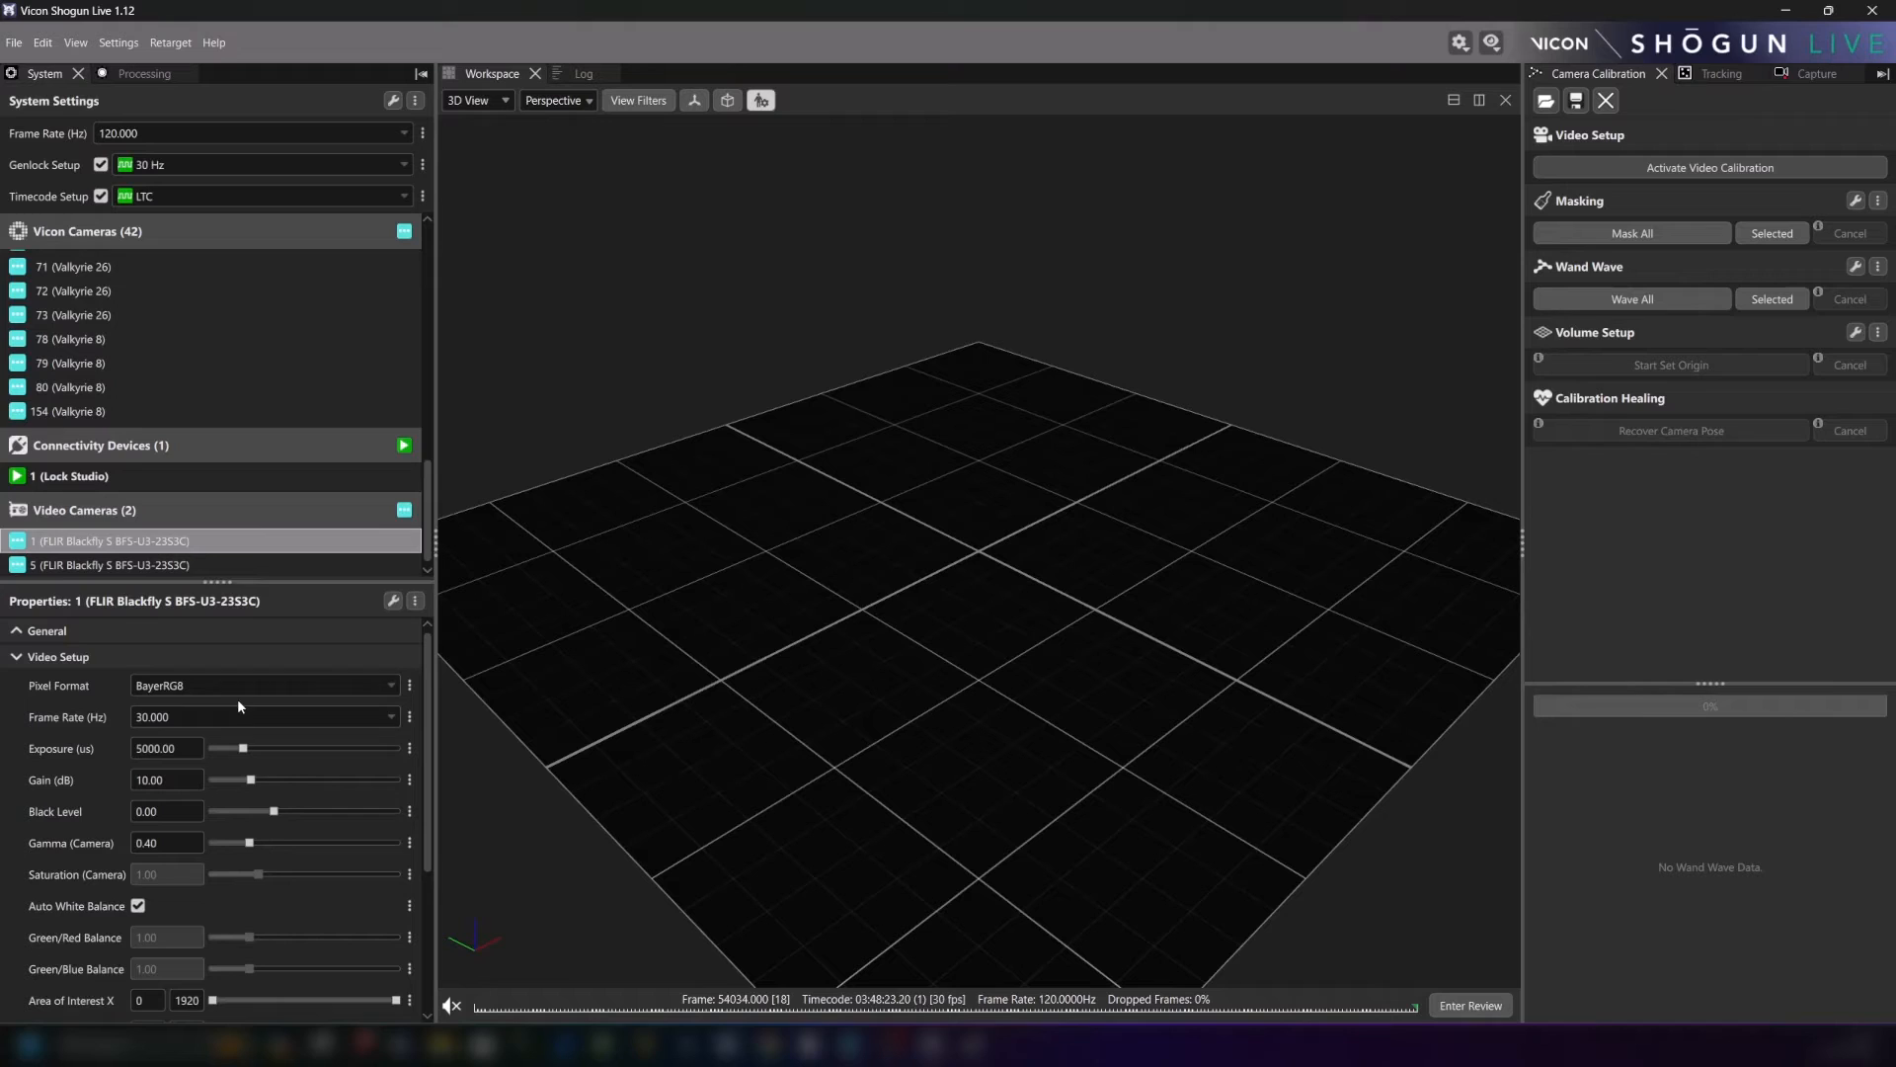
mouse_move(259, 716)
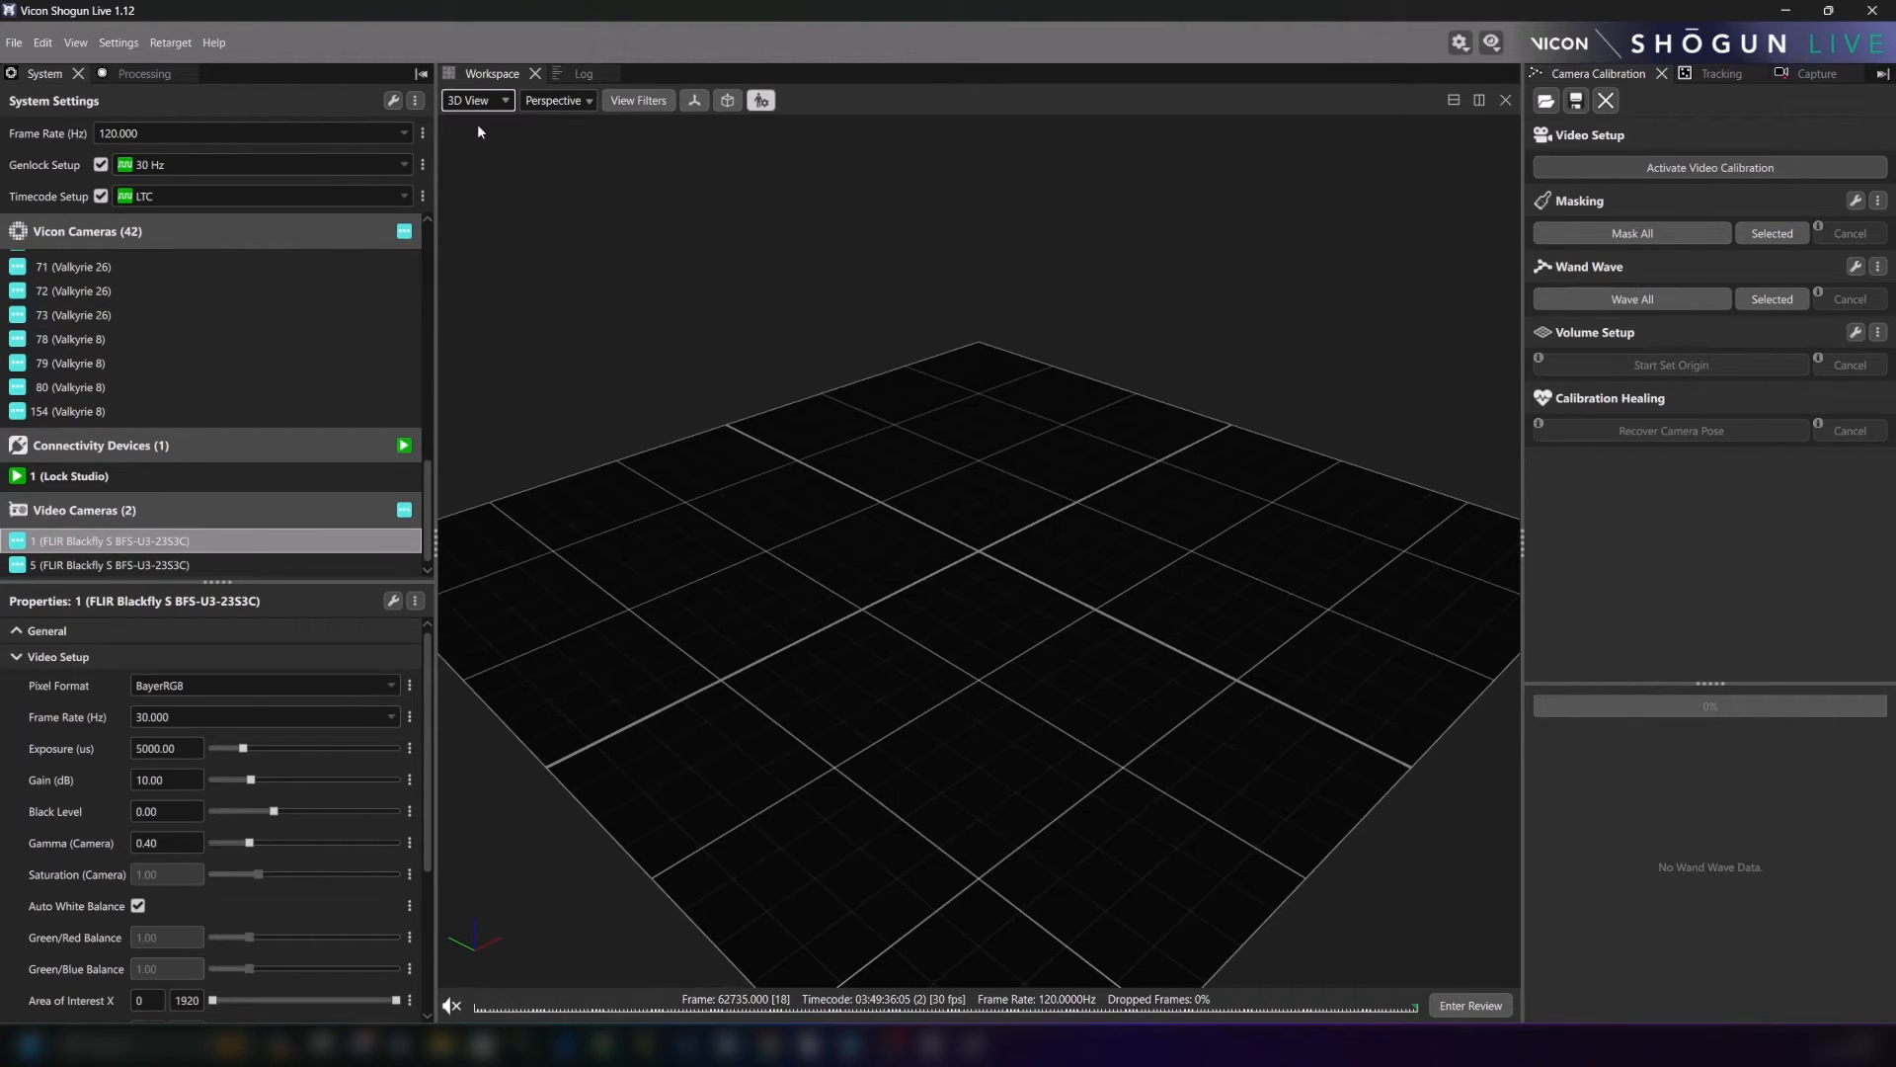
Switch the Workspace to the Cameras view and show video camera 5's live image.
left_click(473, 100)
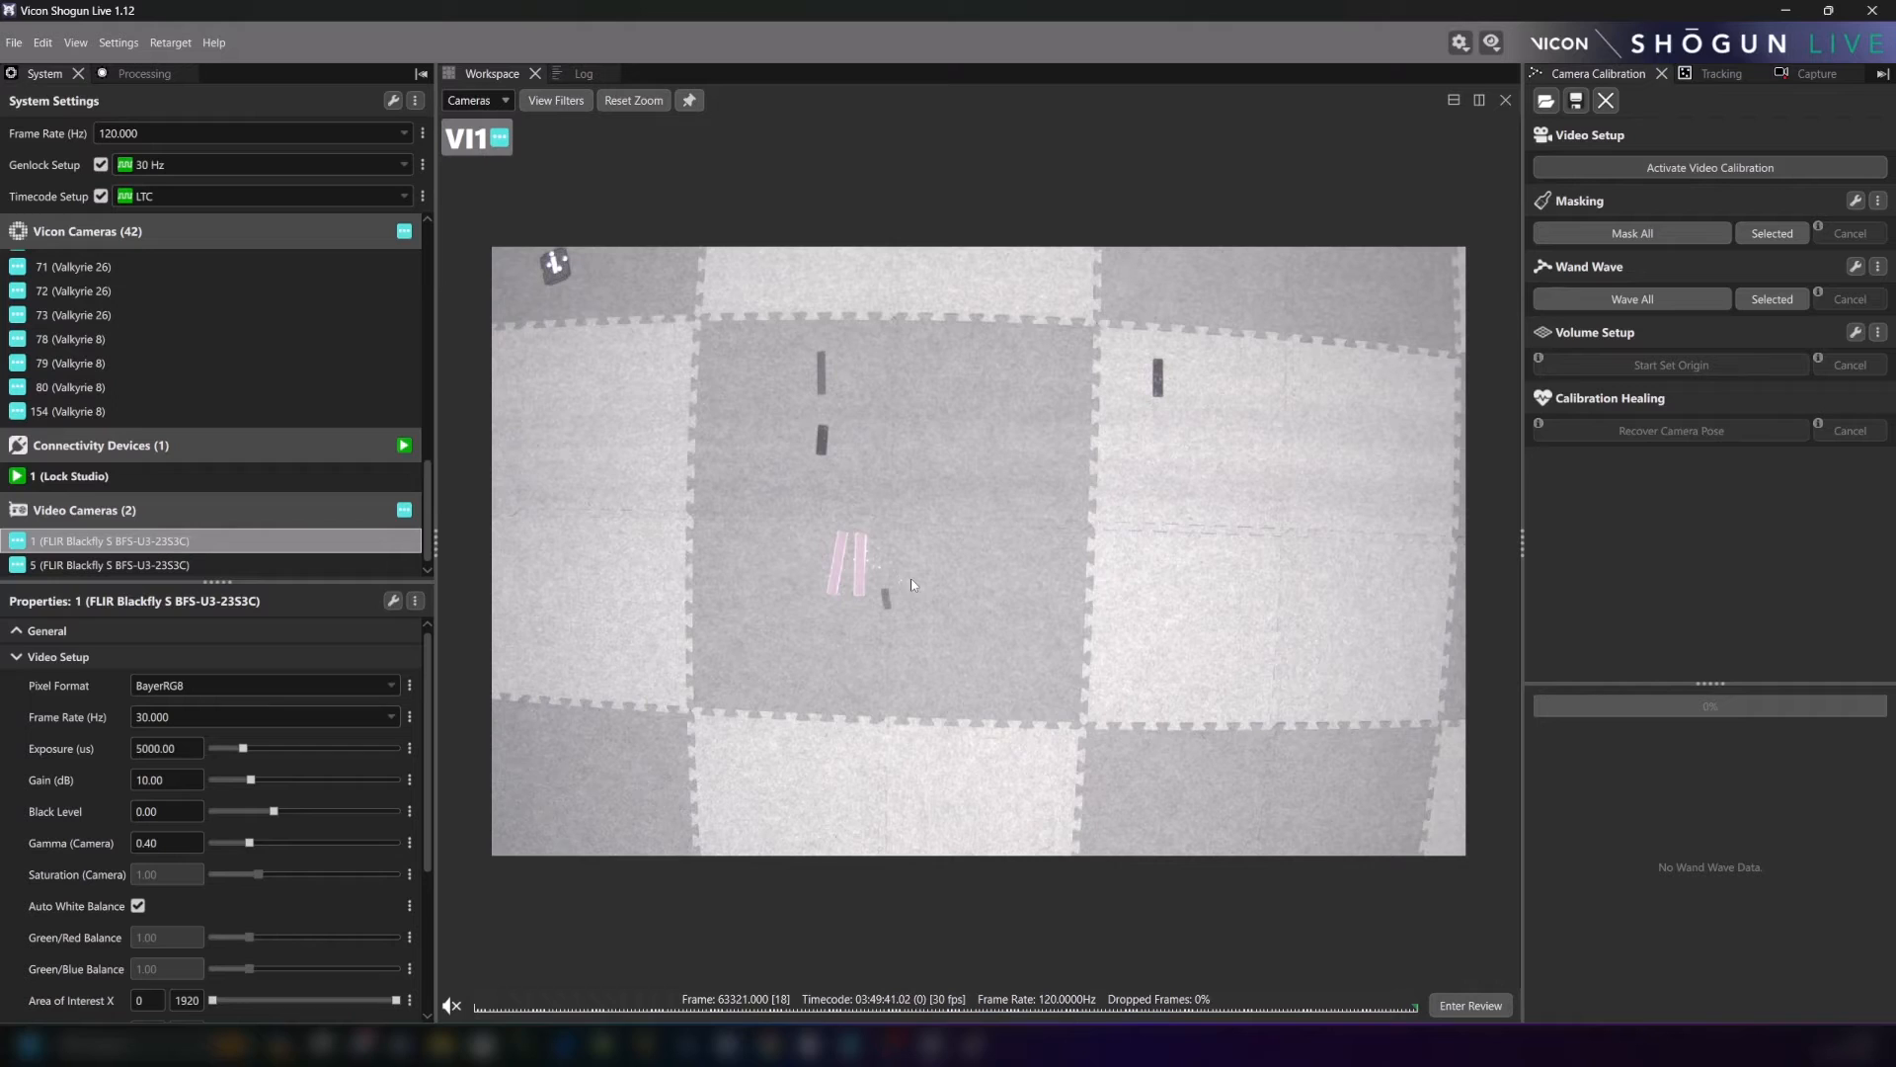
left_click(108, 564)
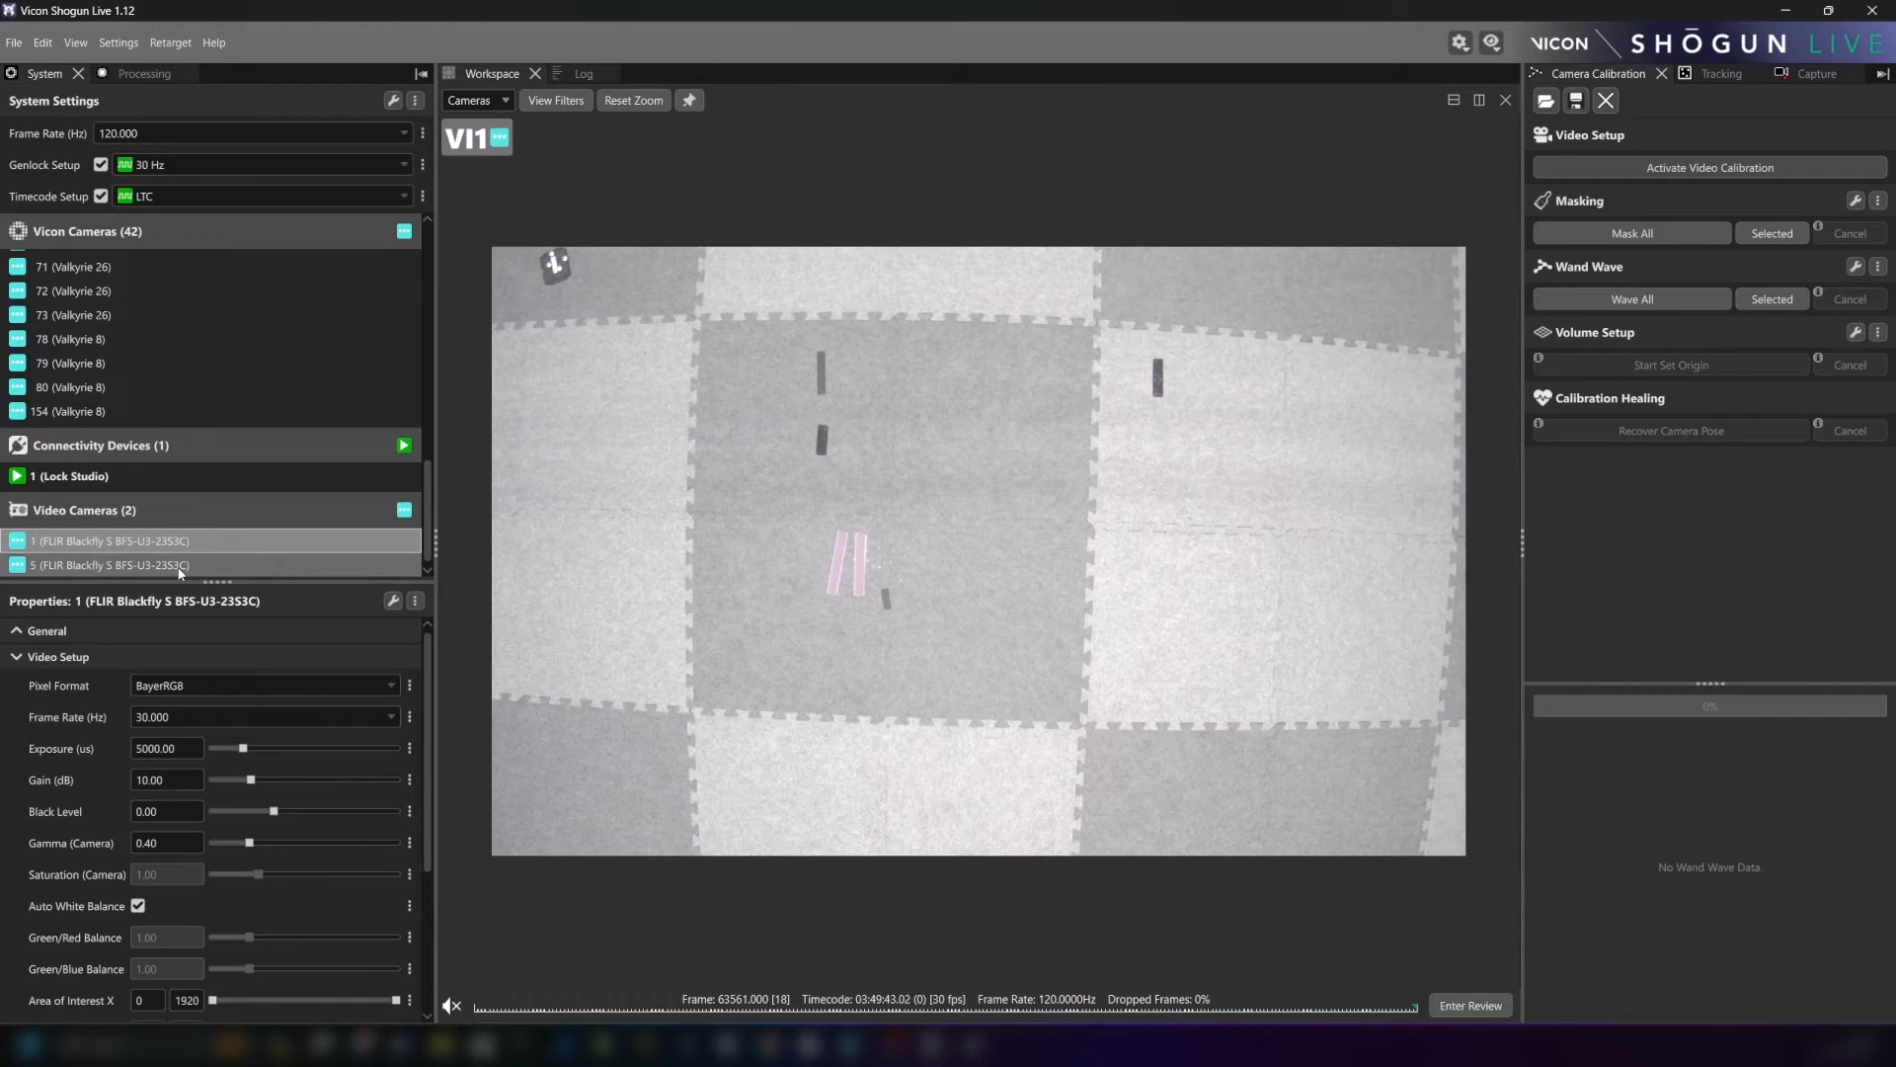
left_click(109, 565)
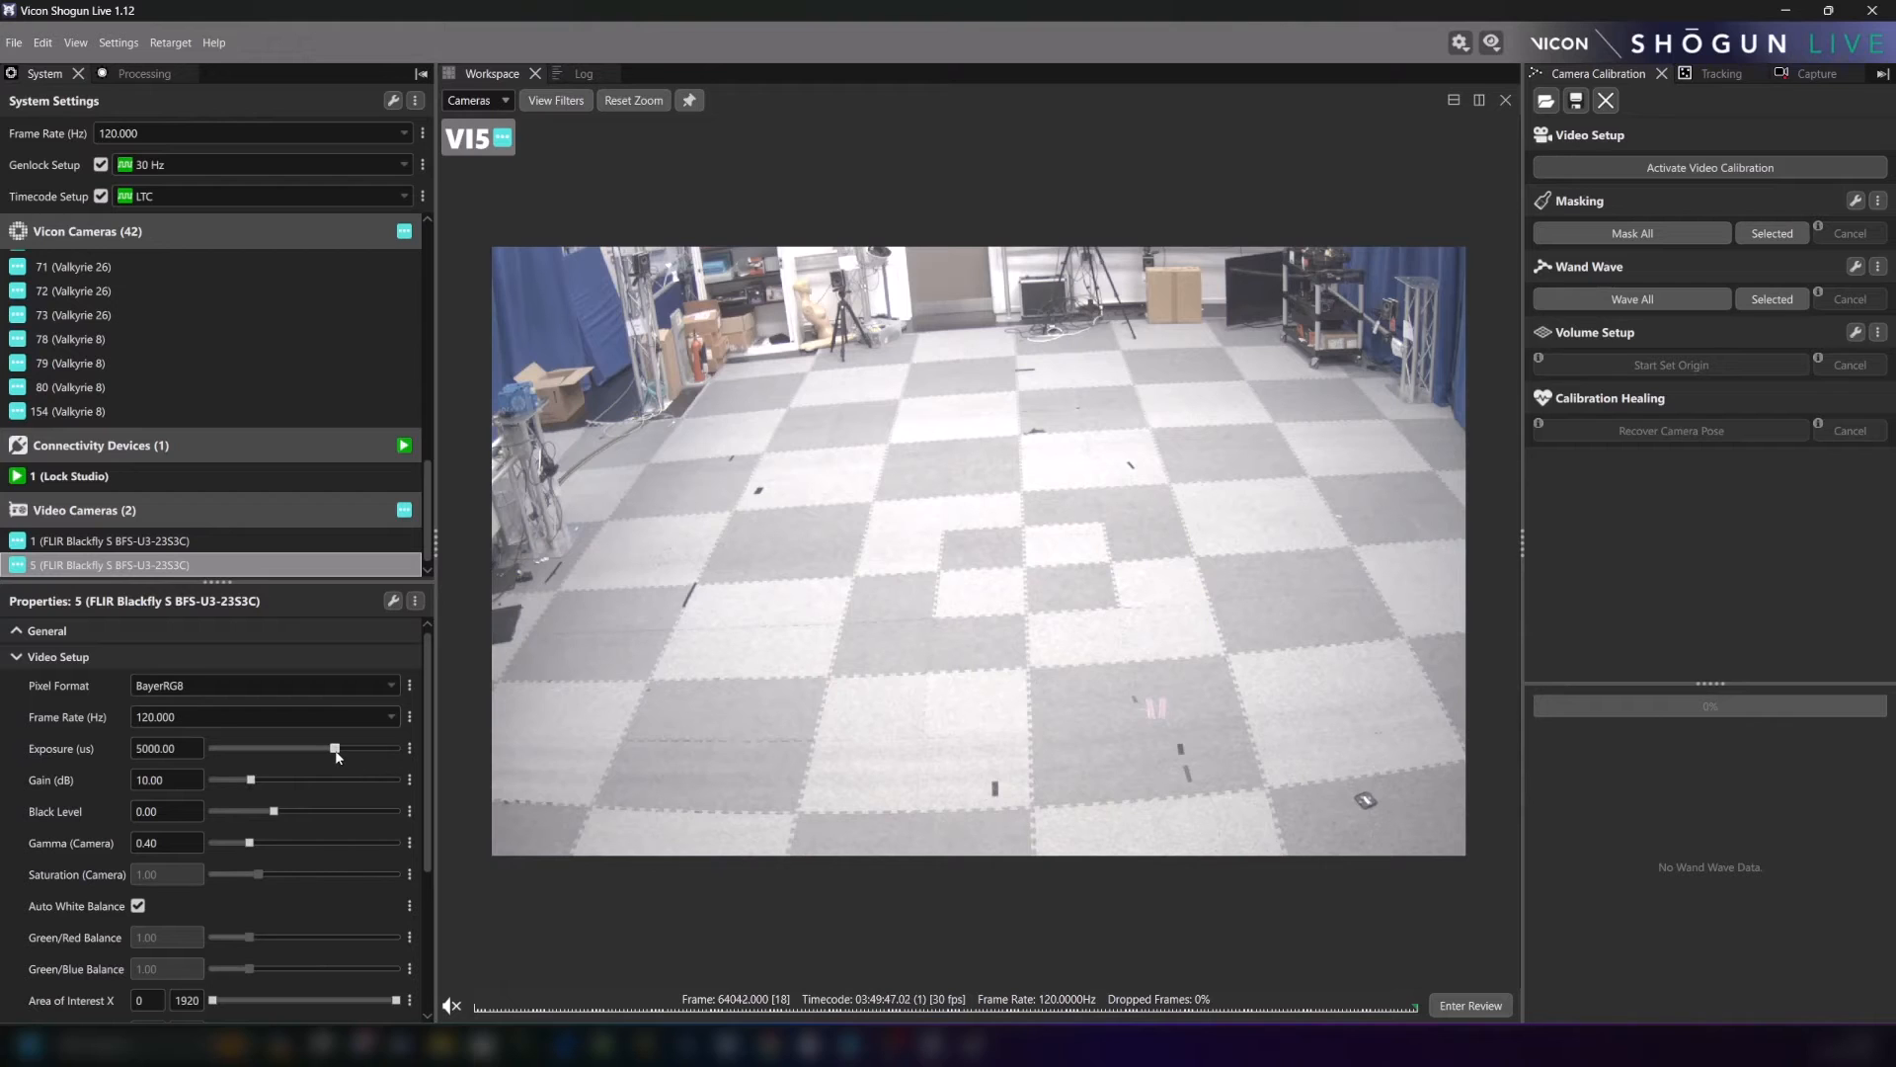
Lower camera 5's exposure to about 216, then raise it to the 7500 maximum.
left_click_drag(334, 748, 222, 747)
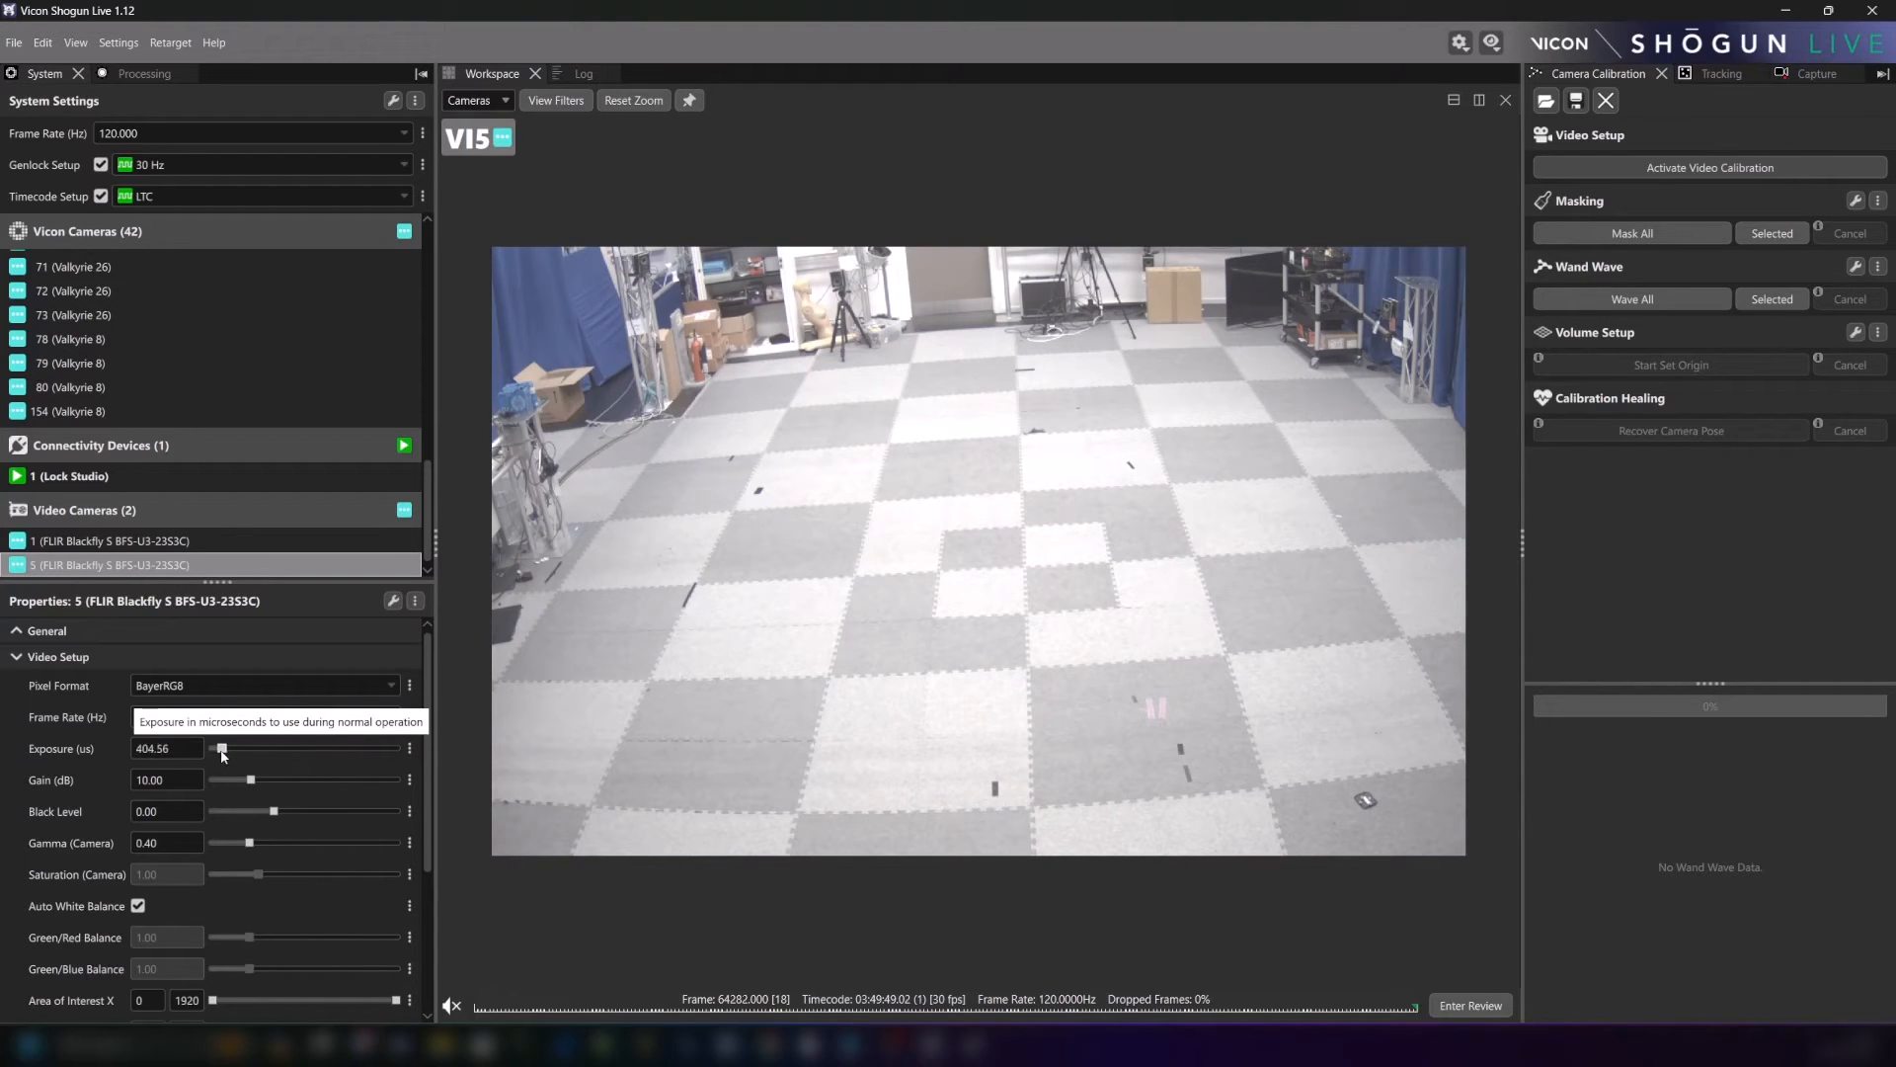
left_click_drag(221, 748, 216, 748)
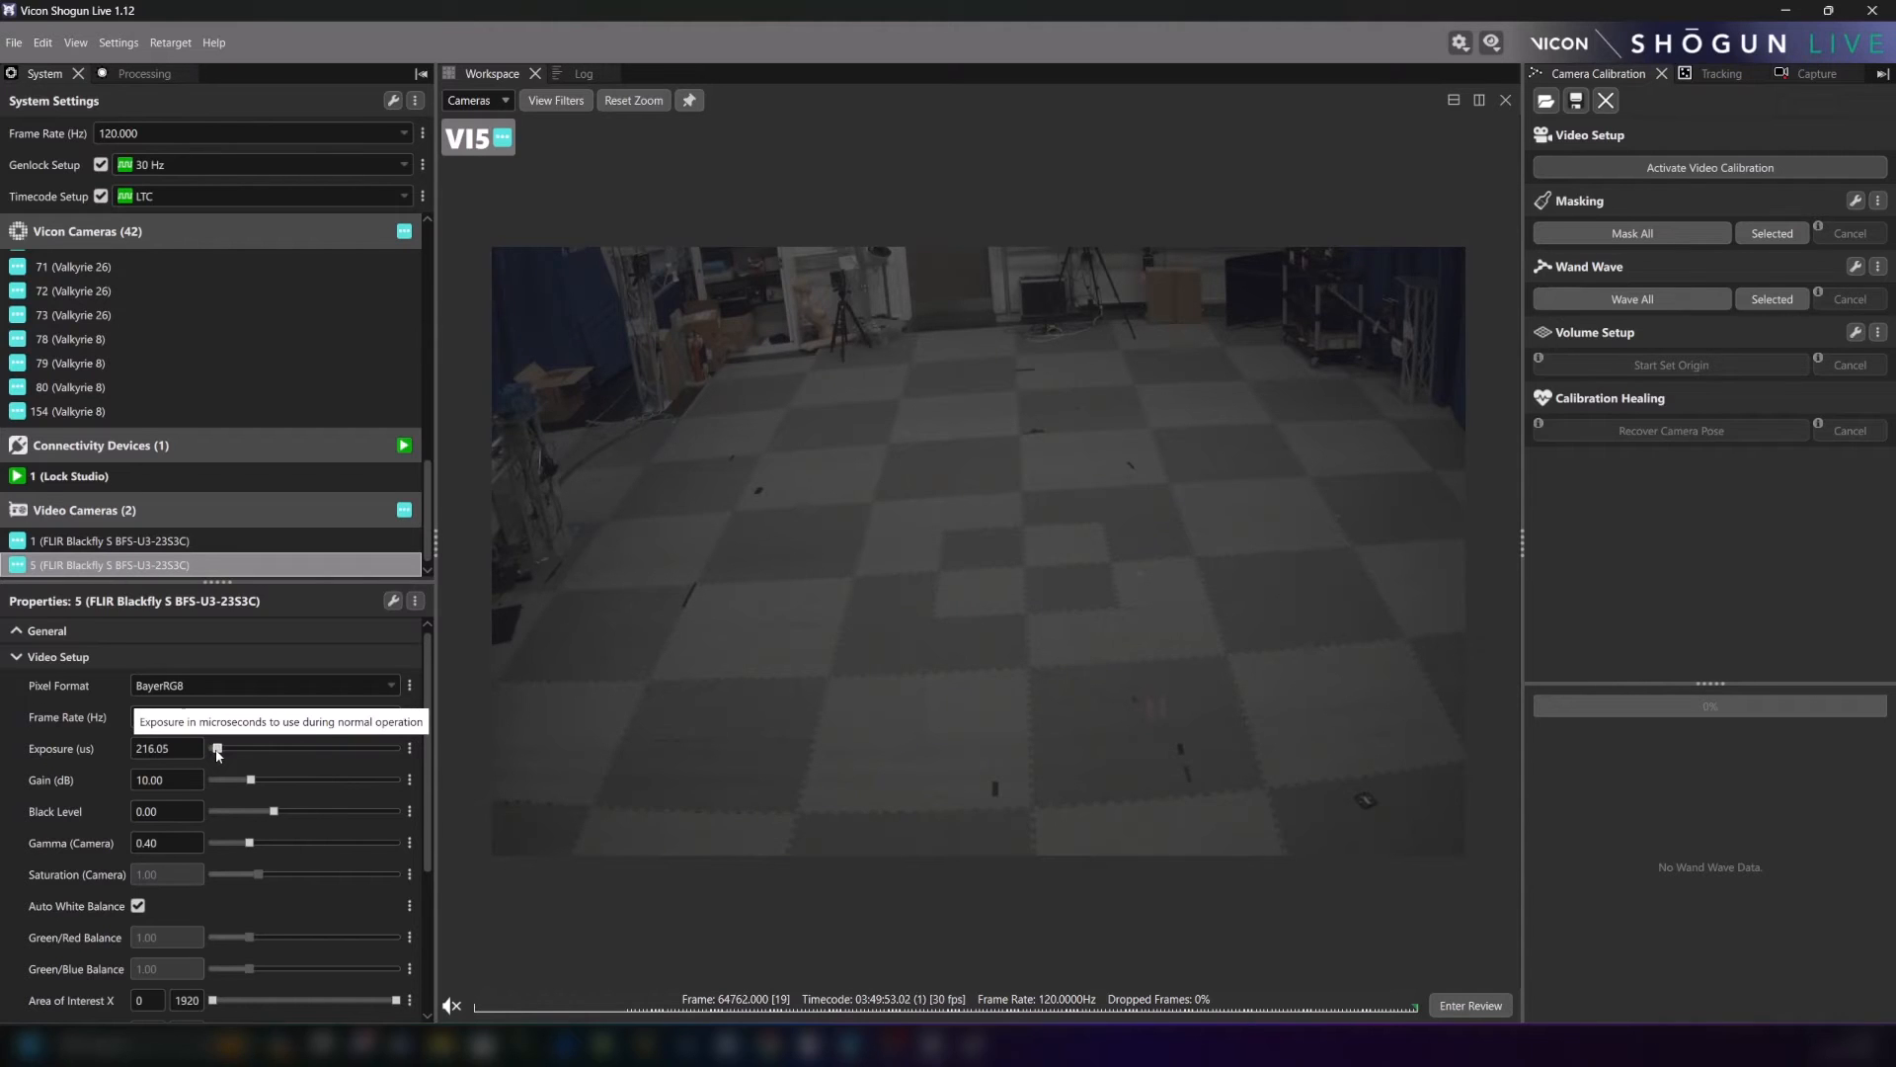
left_click_drag(218, 747, 389, 748)
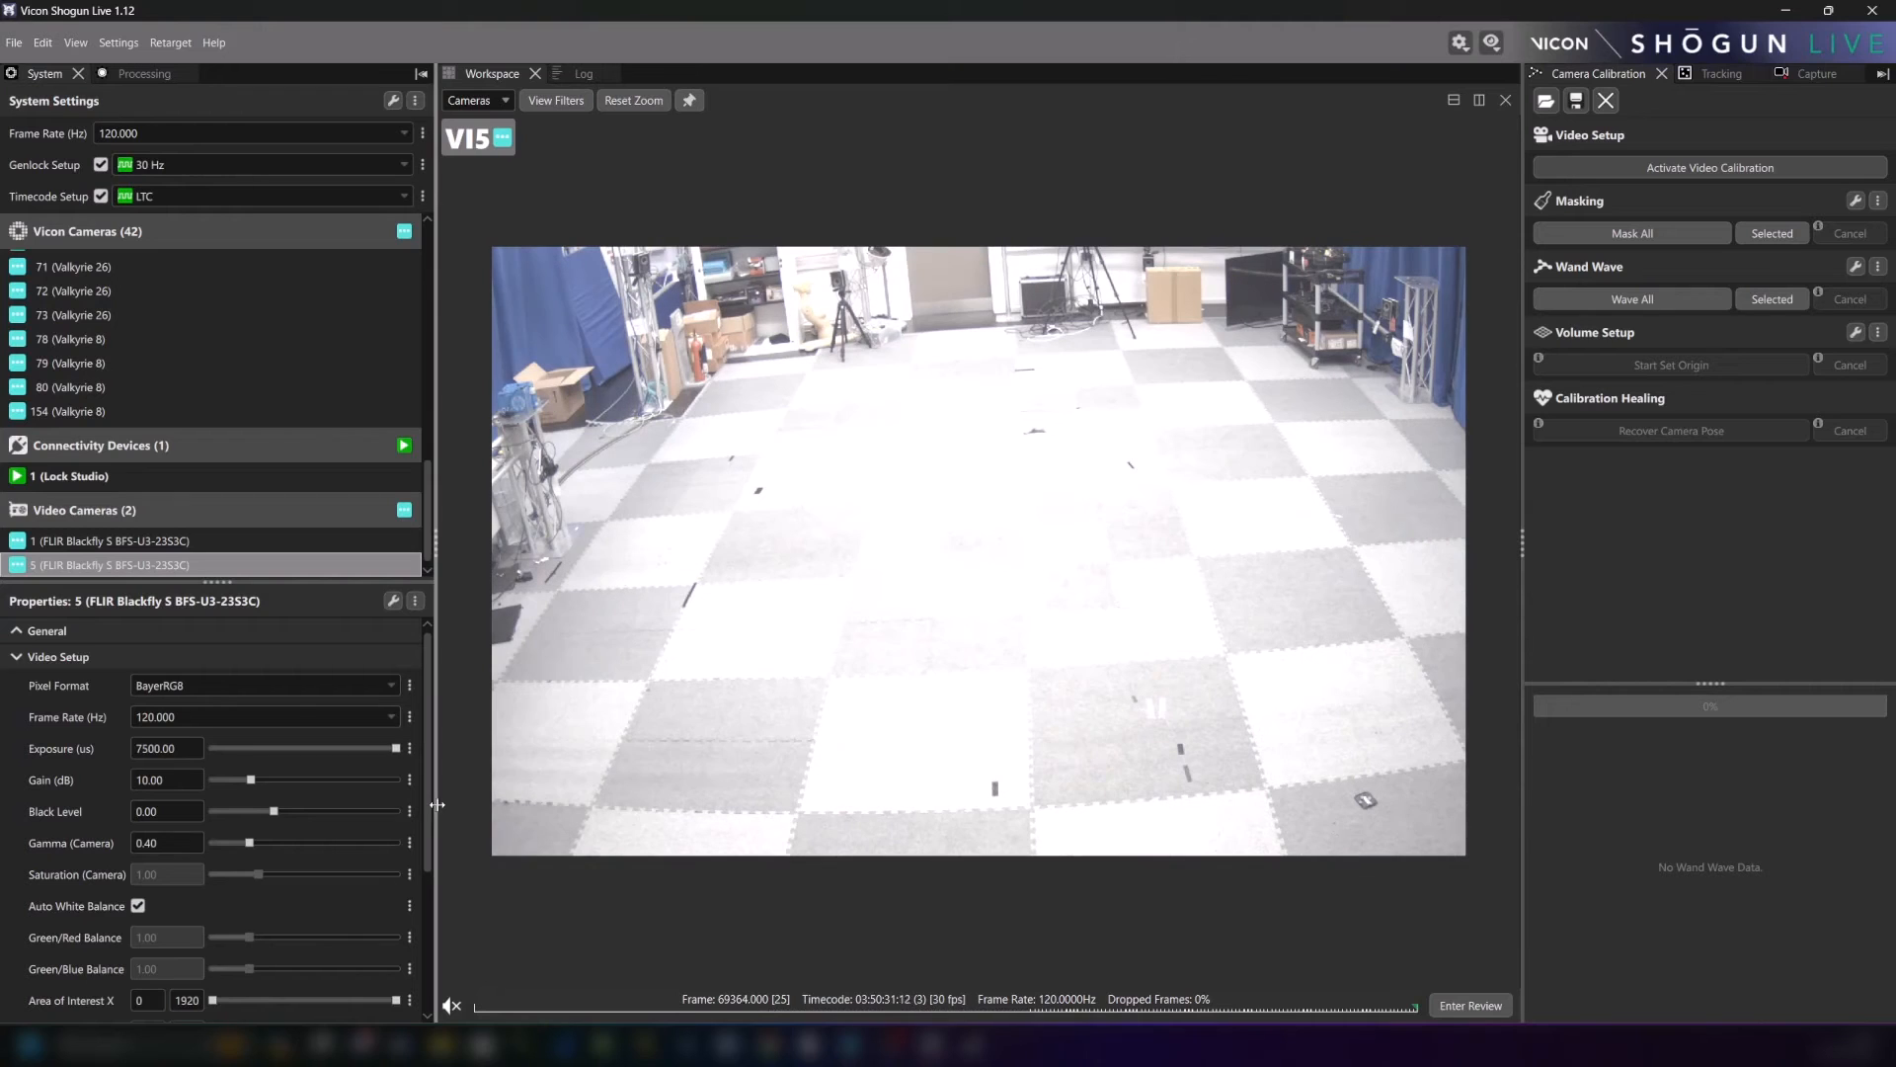
mouse_move(410, 749)
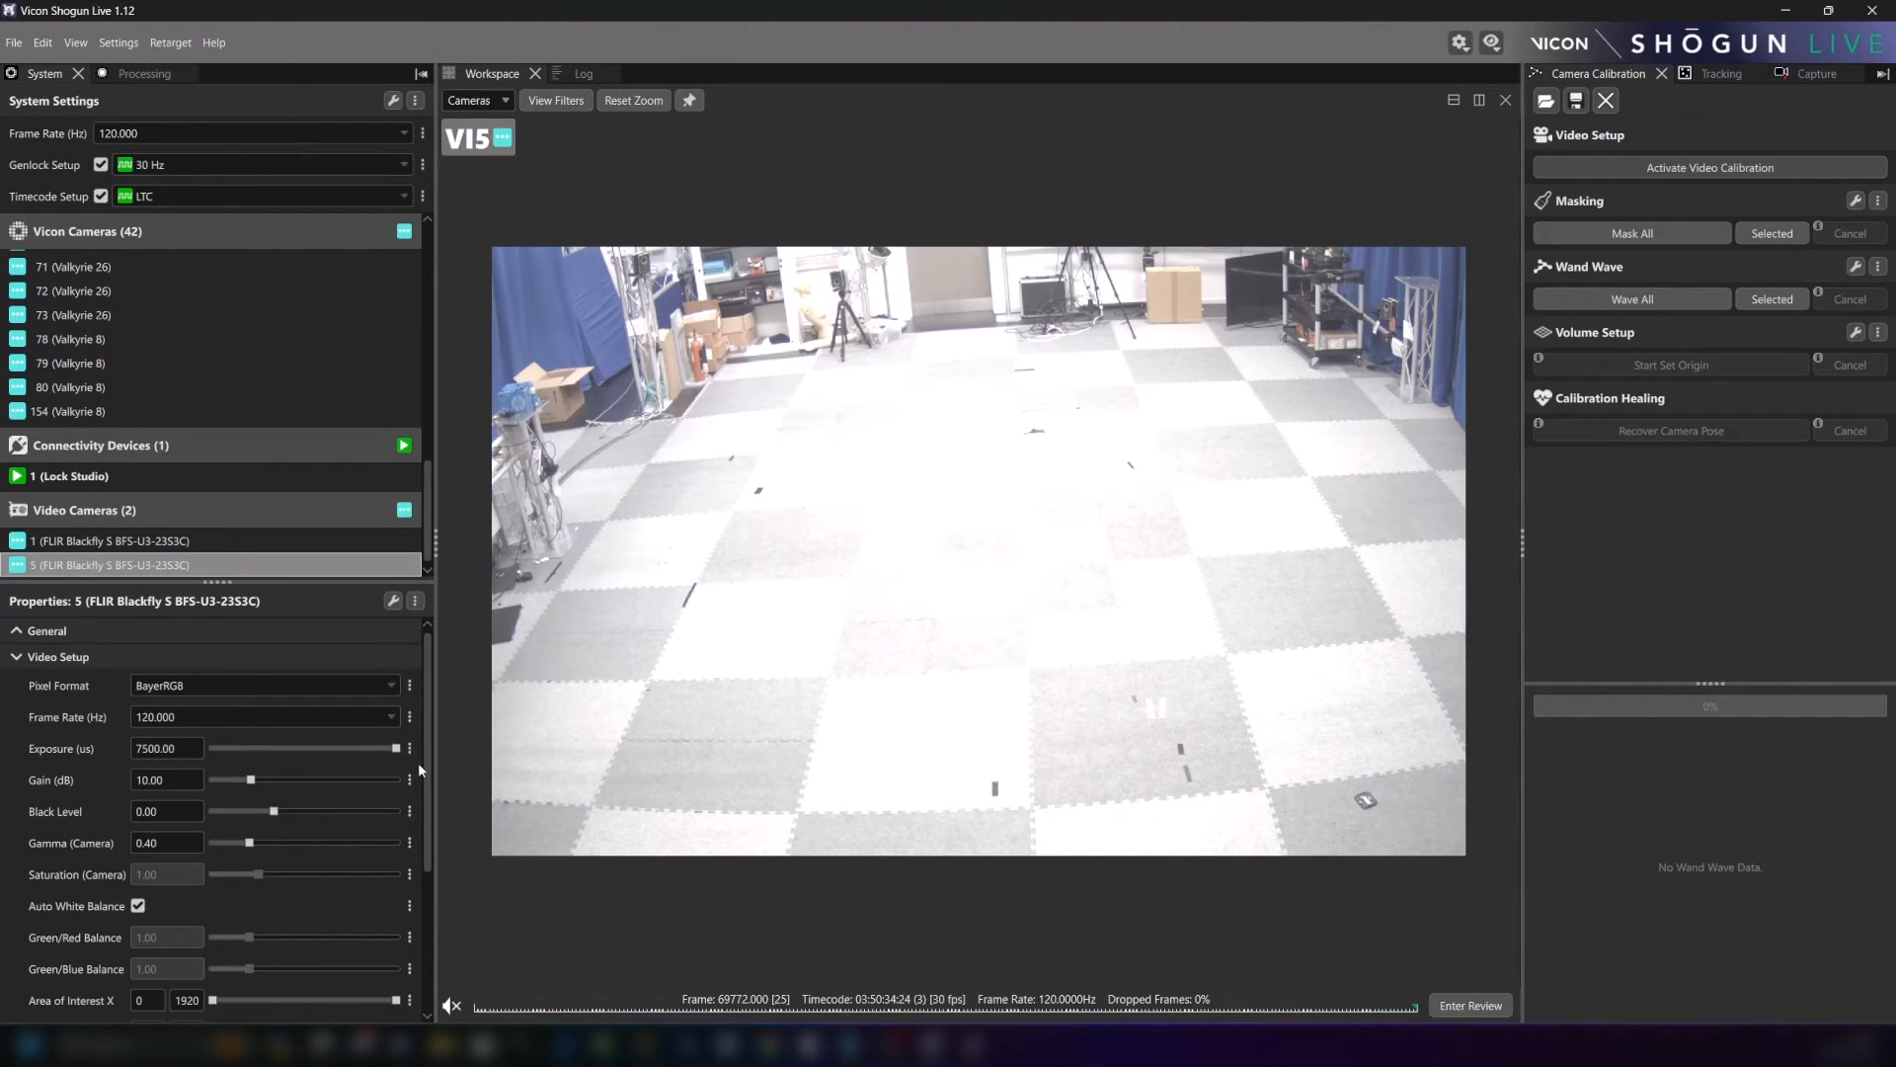
Set camera 5's exposure to 5000 and keep its area of interest at 0–1920 by 0–1200.
left_click_drag(393, 748, 335, 748)
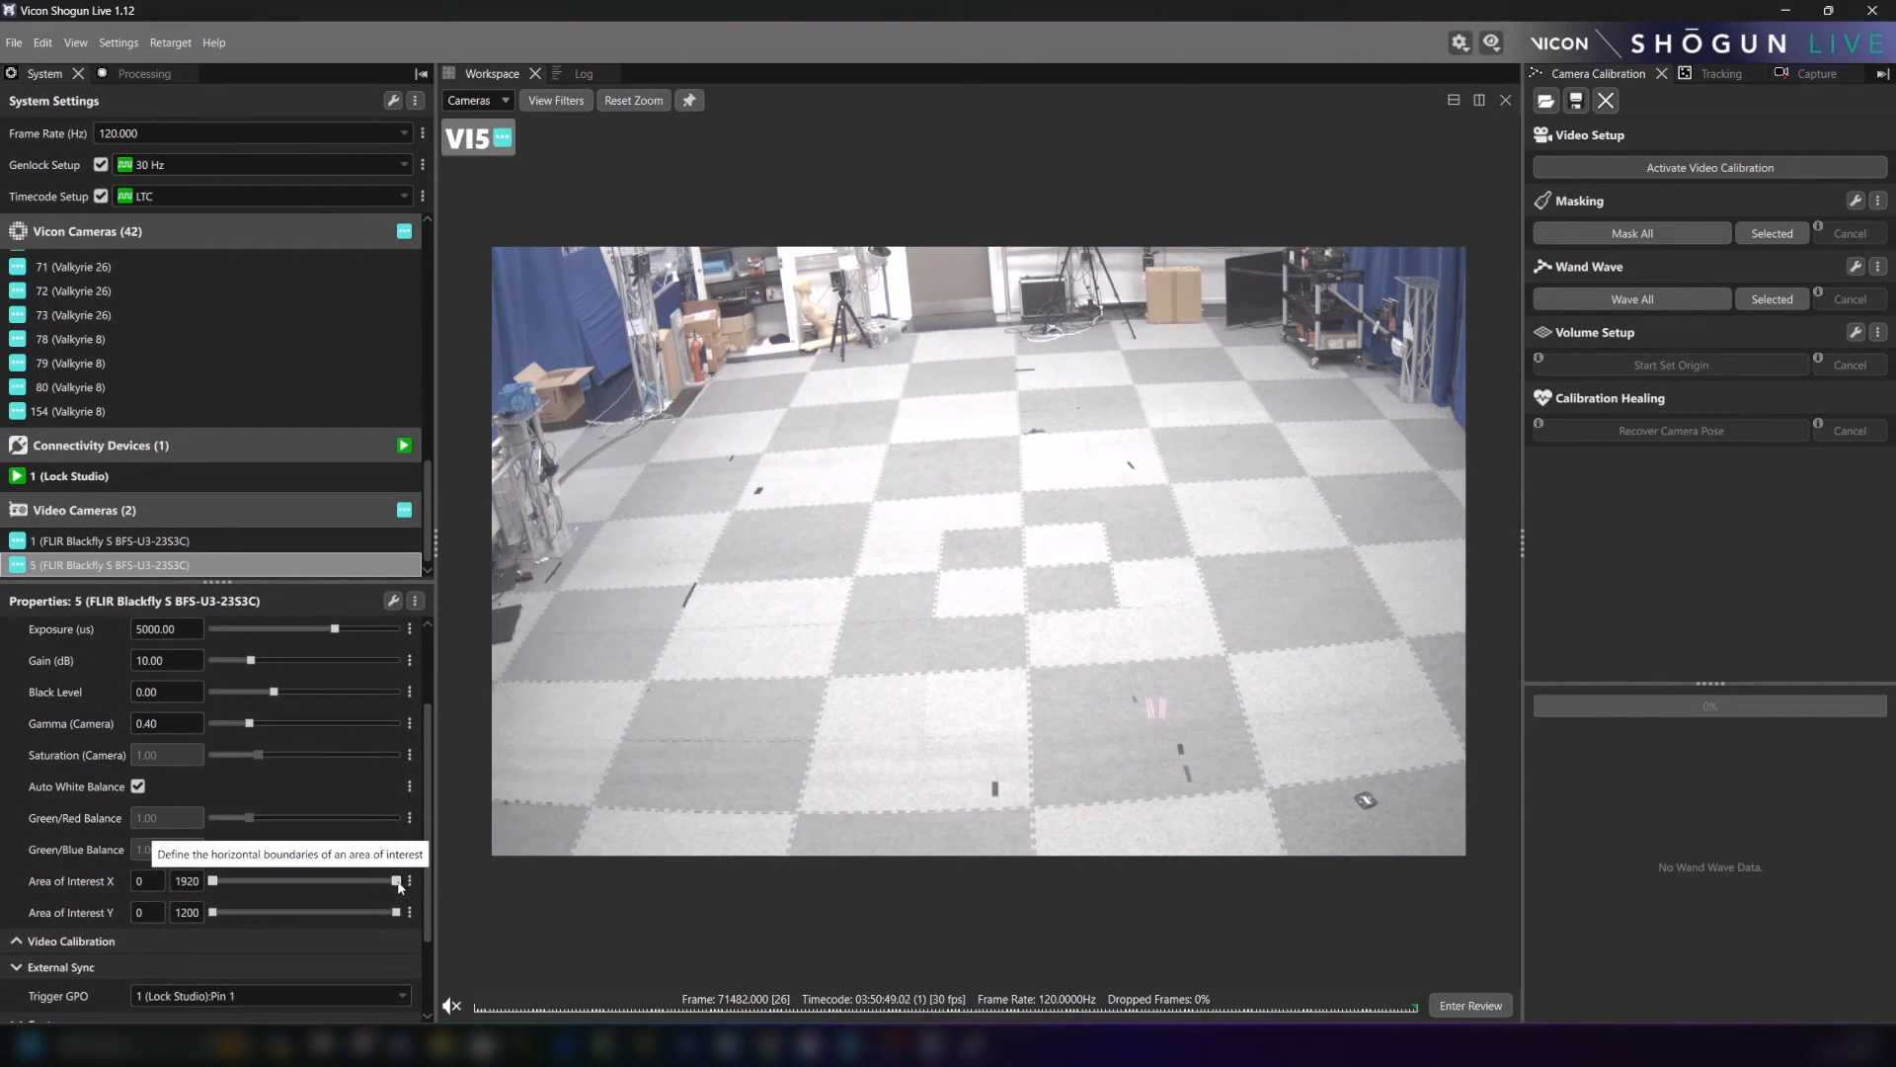
left_click_drag(211, 880, 278, 880)
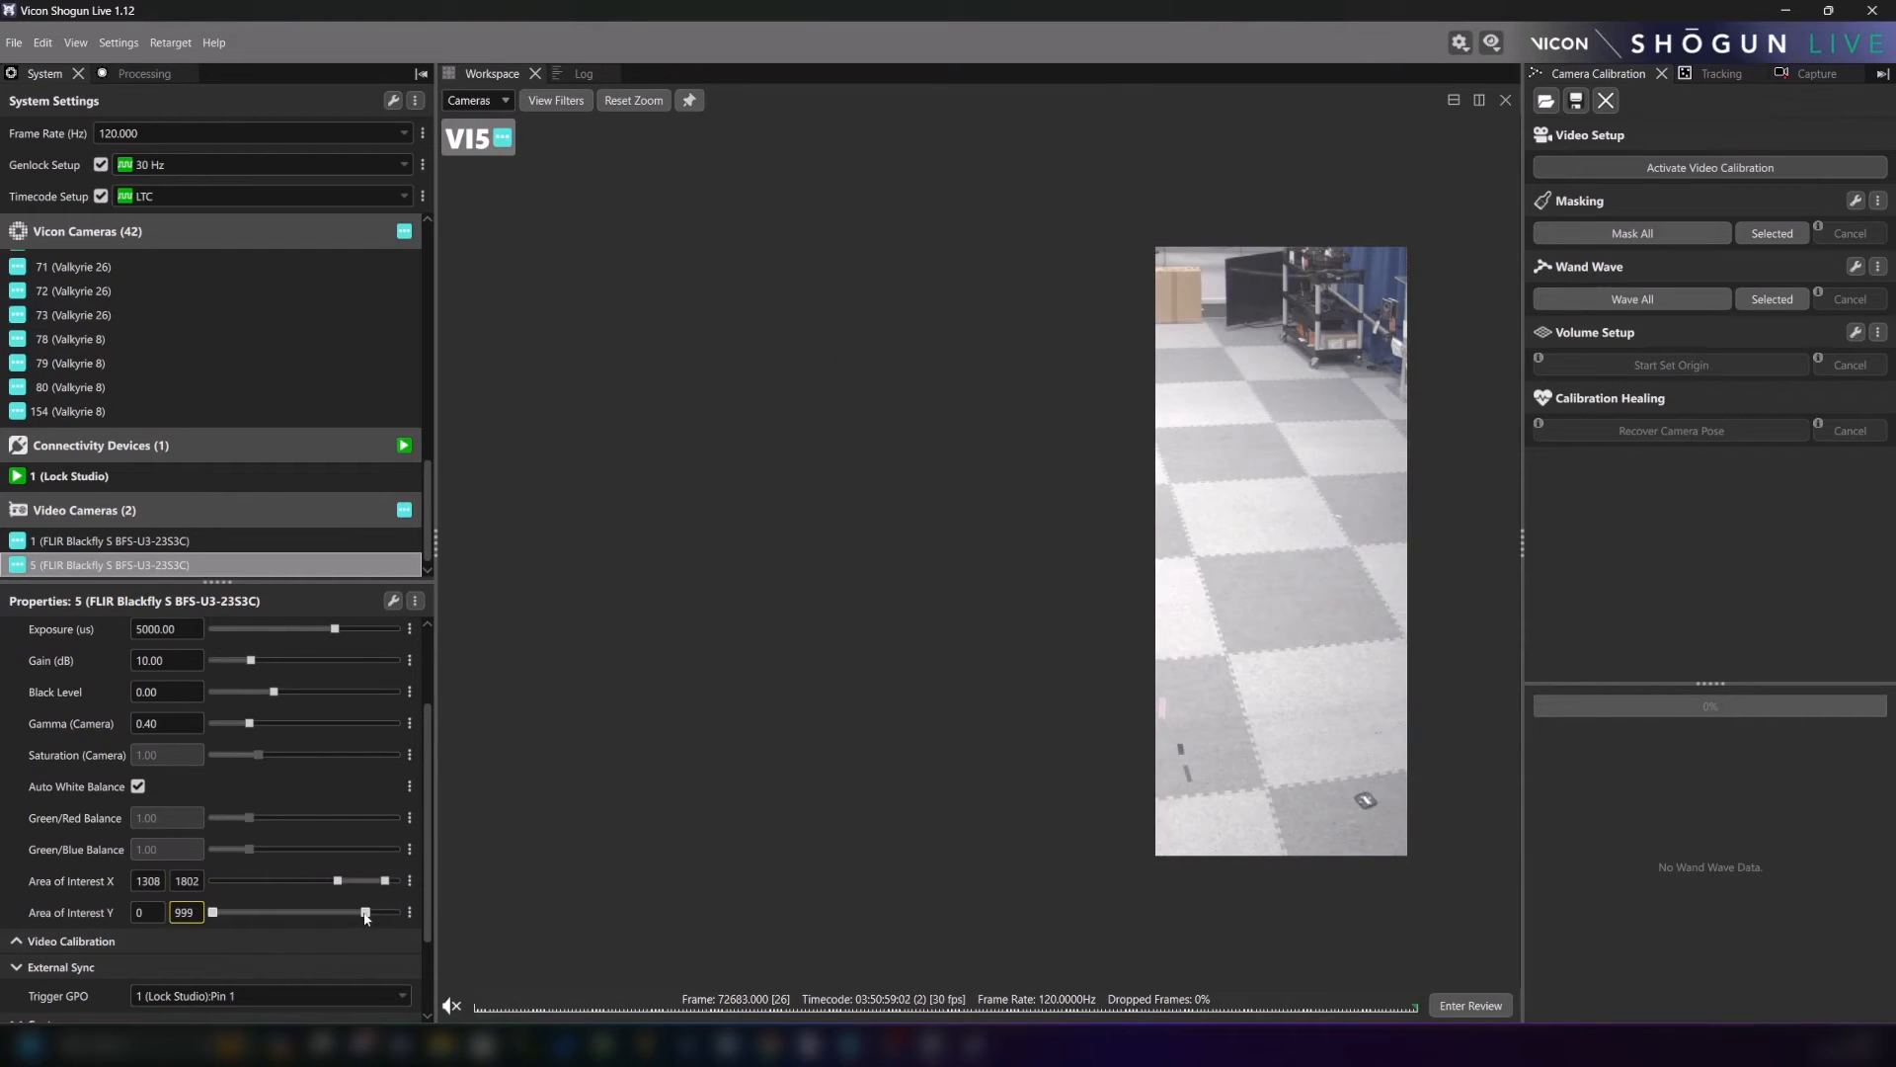
left_click_drag(214, 912, 360, 912)
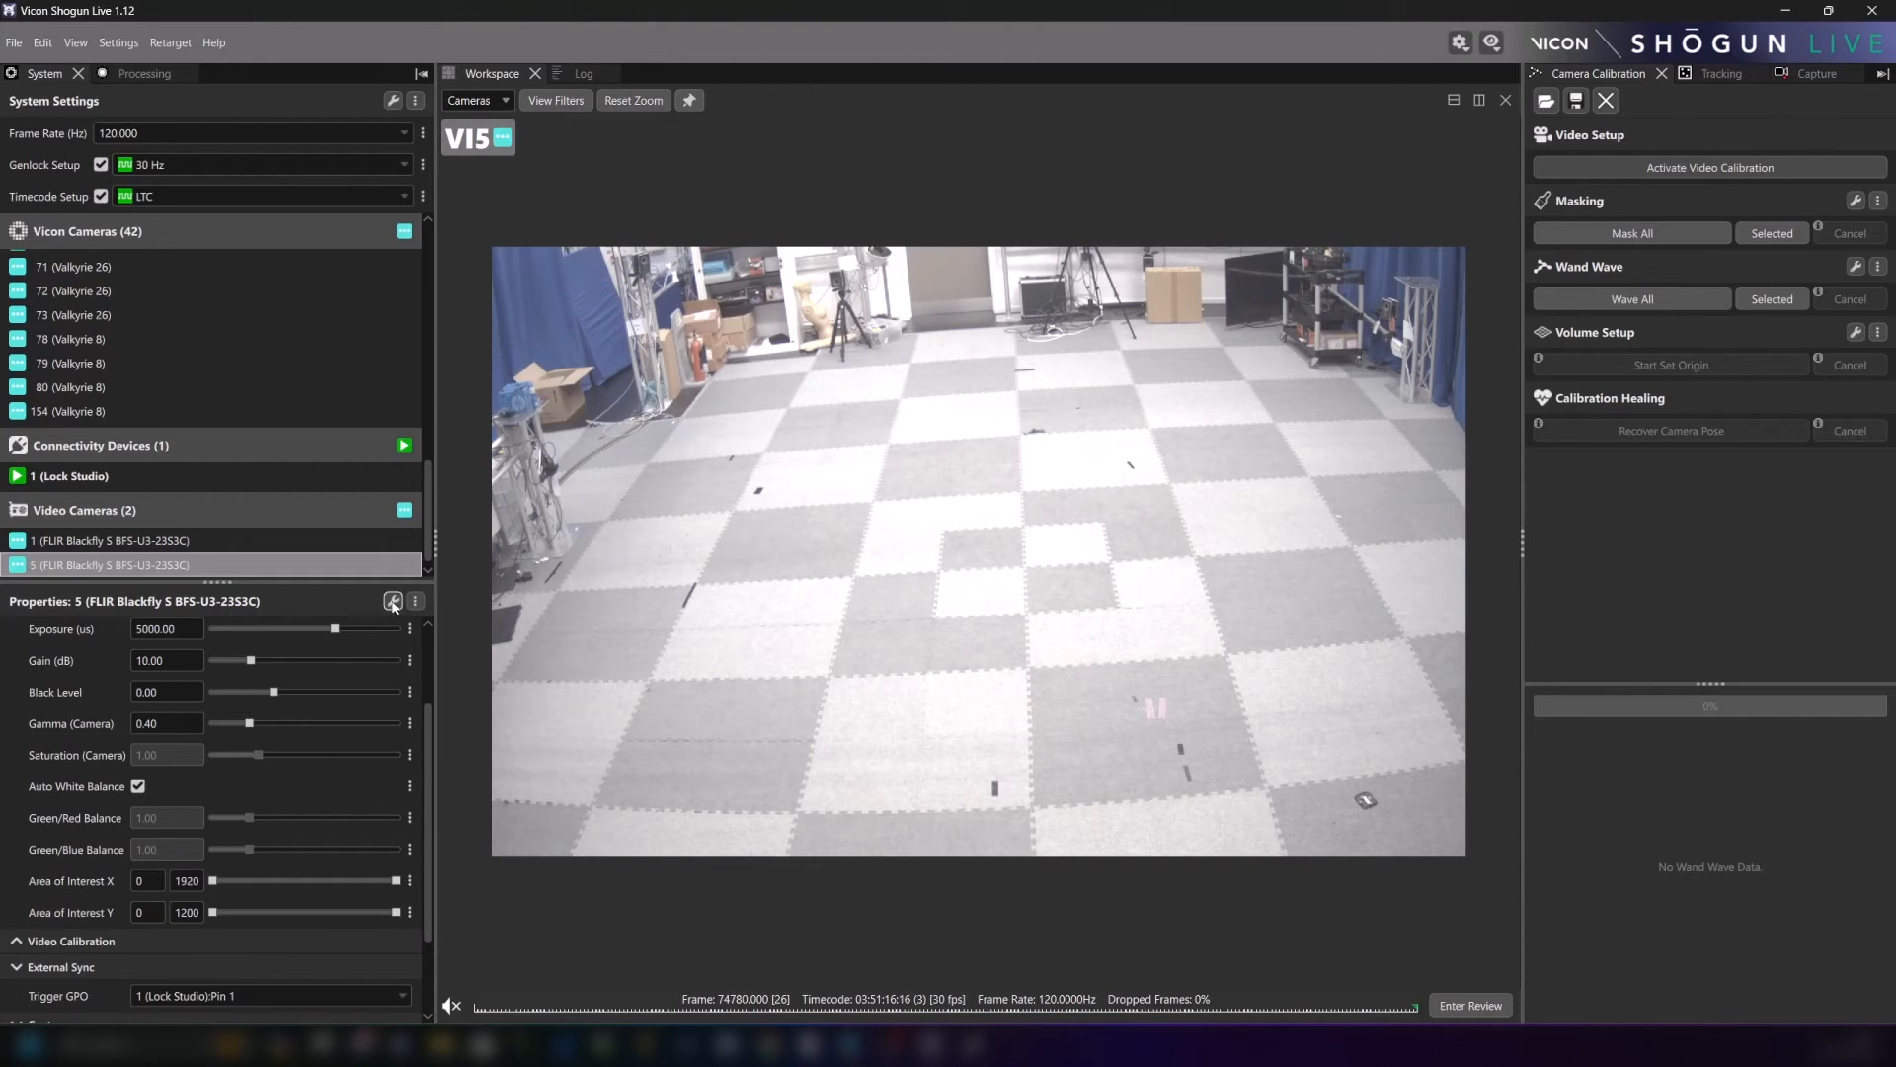
left_click(392, 601)
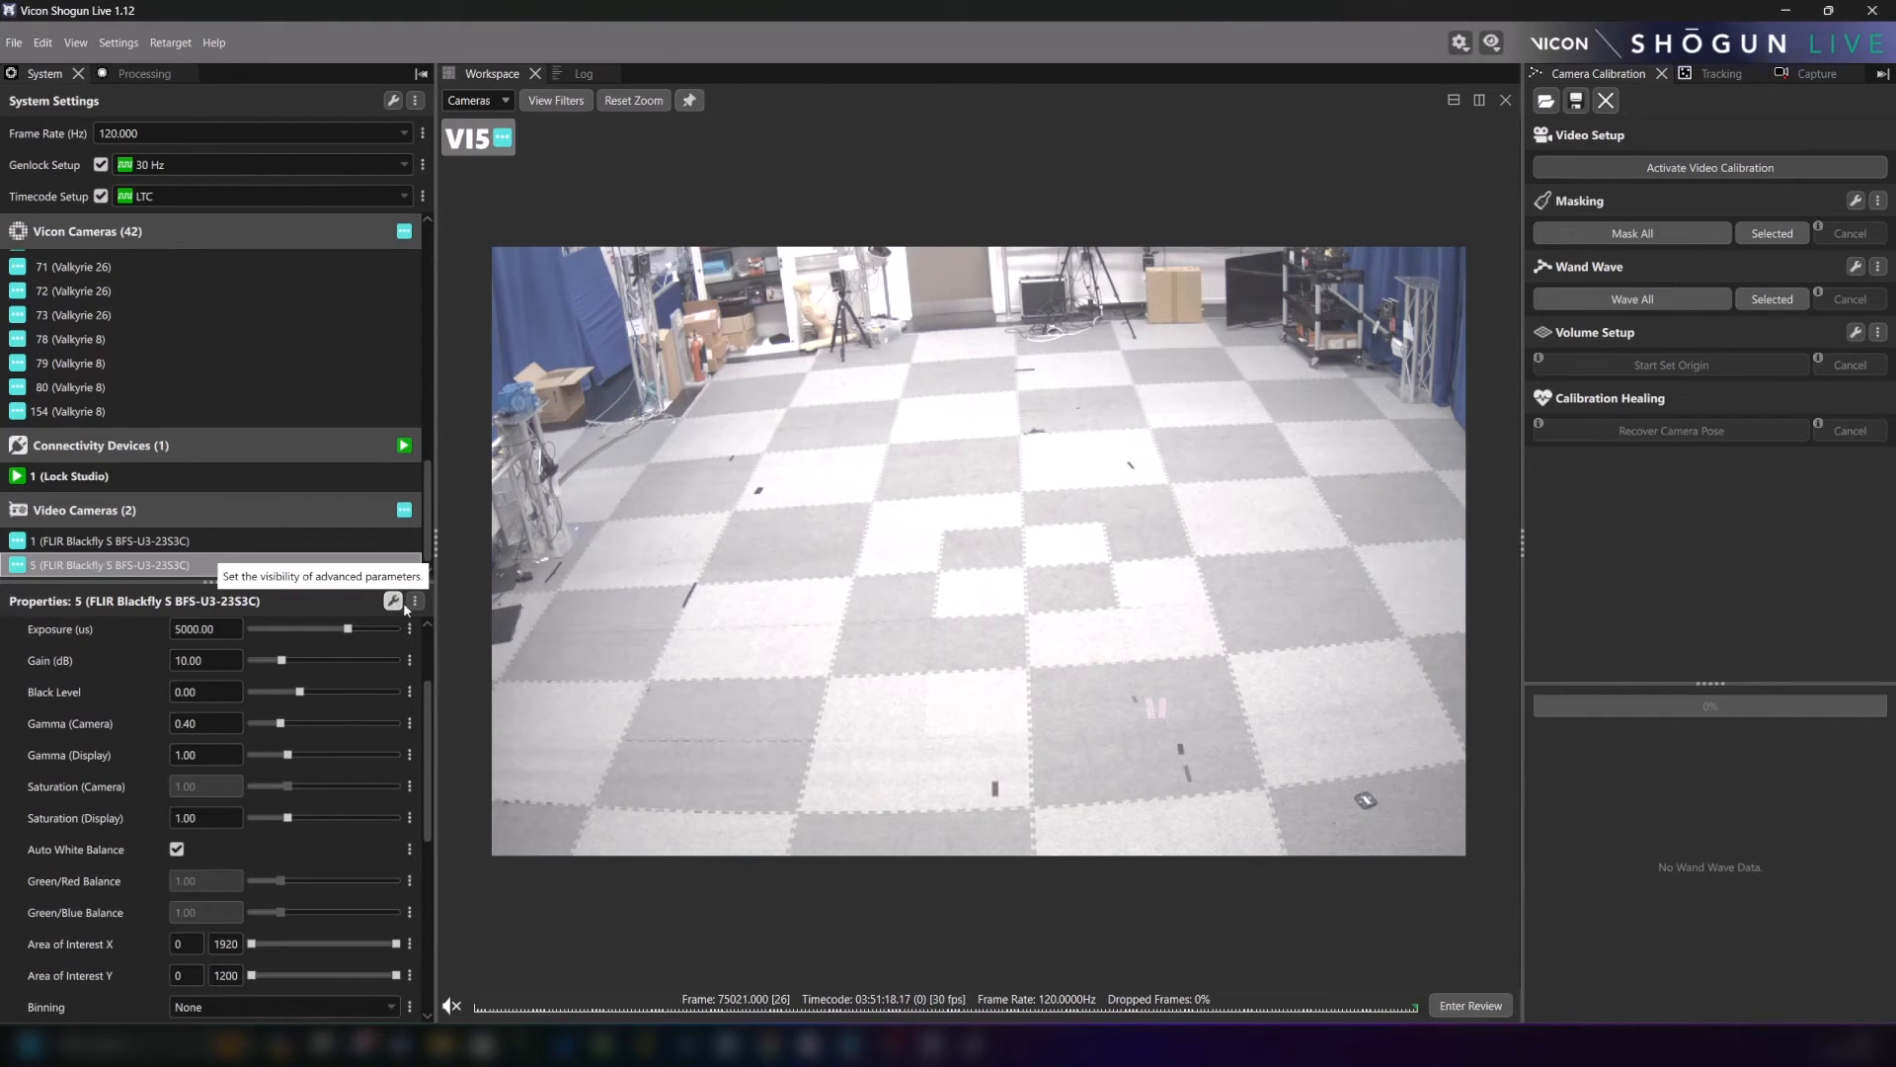
Check camera 5's Binning option in the advanced parameters, which stays at None.
scroll("down", 3)
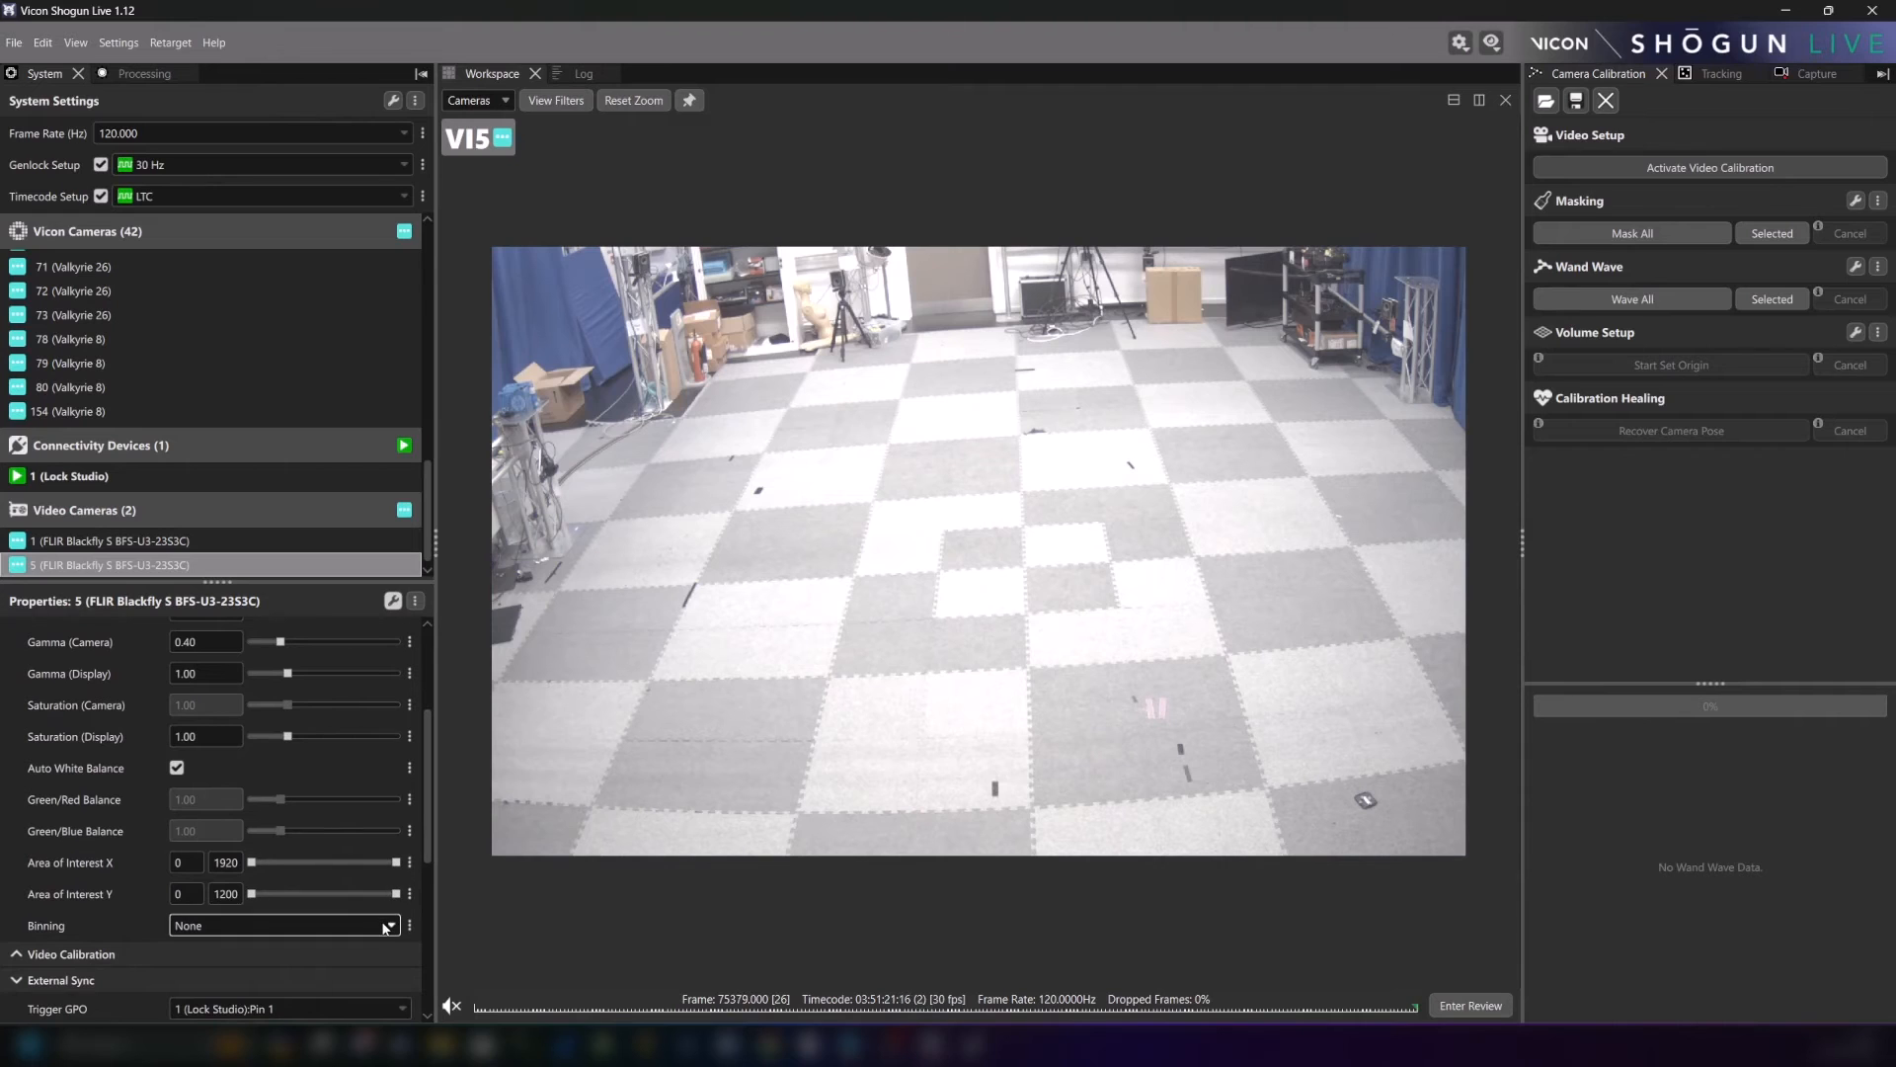
left_click(389, 925)
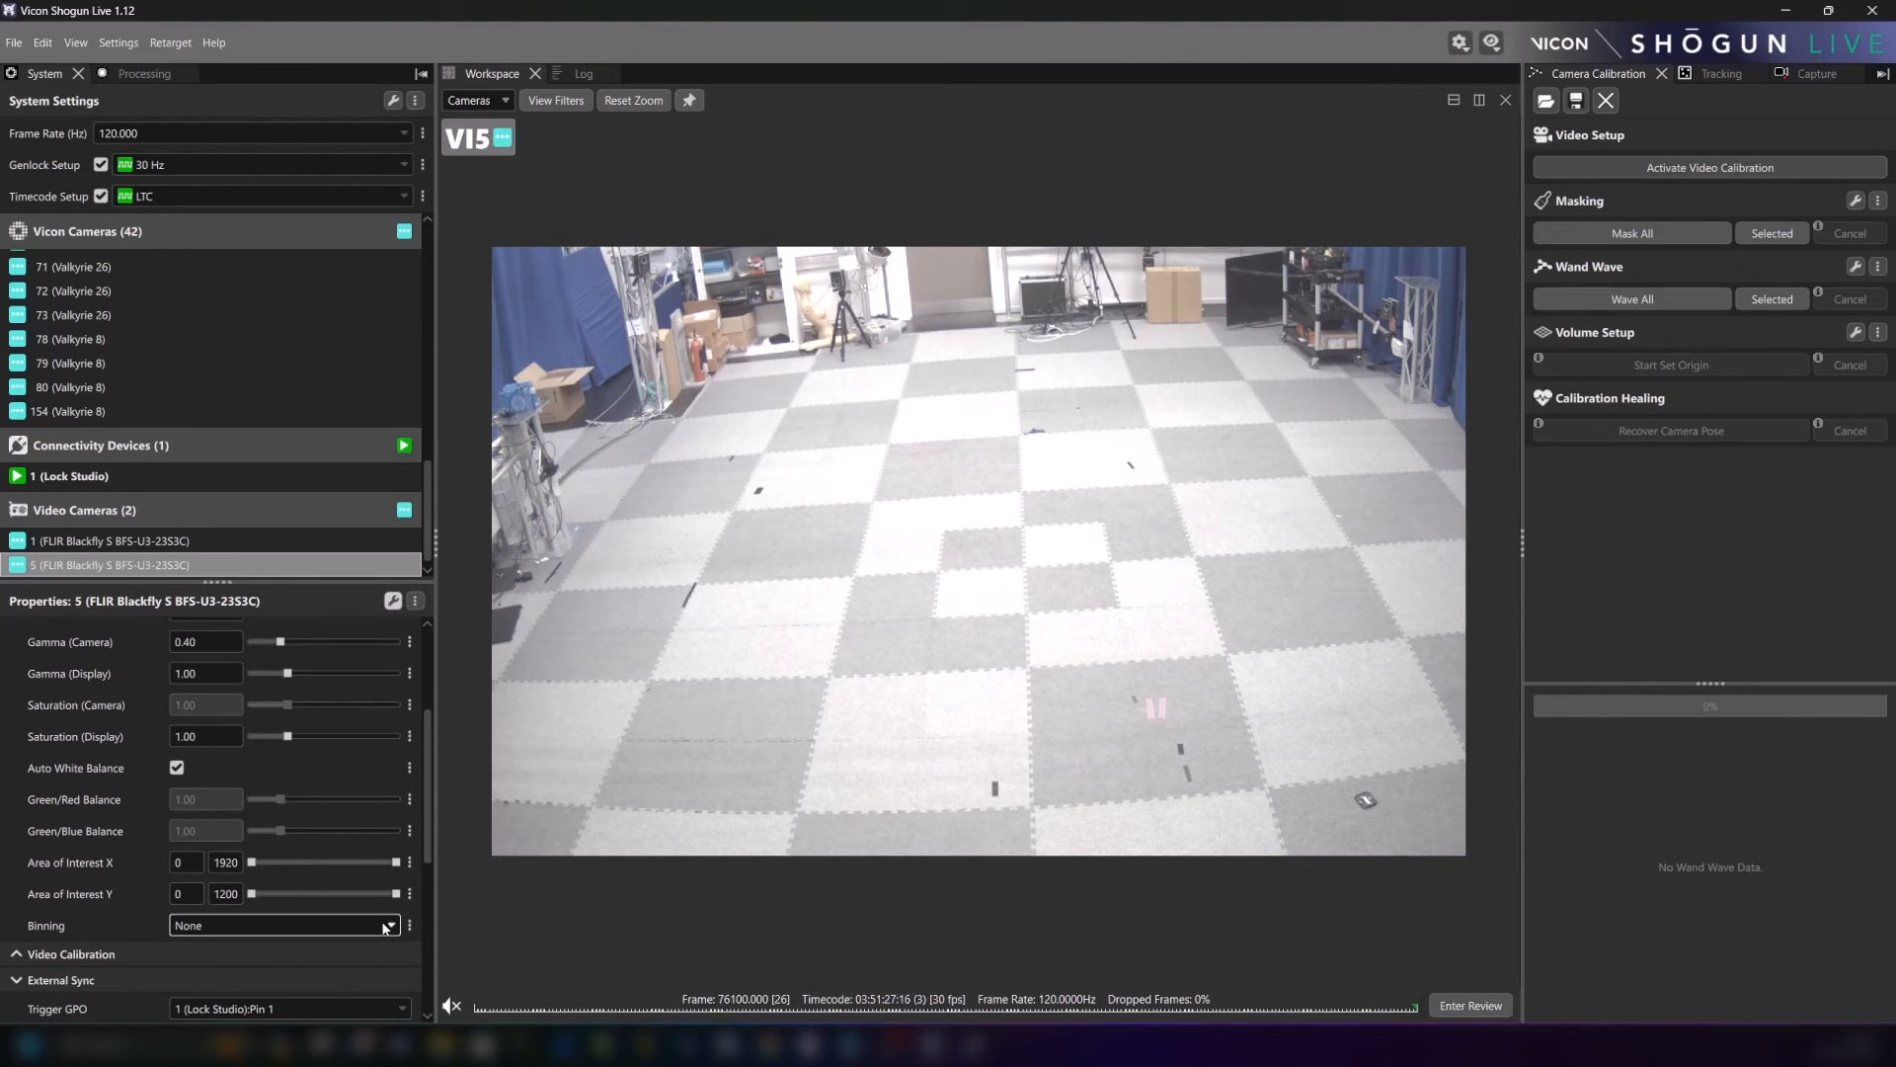
mouse_move(285, 925)
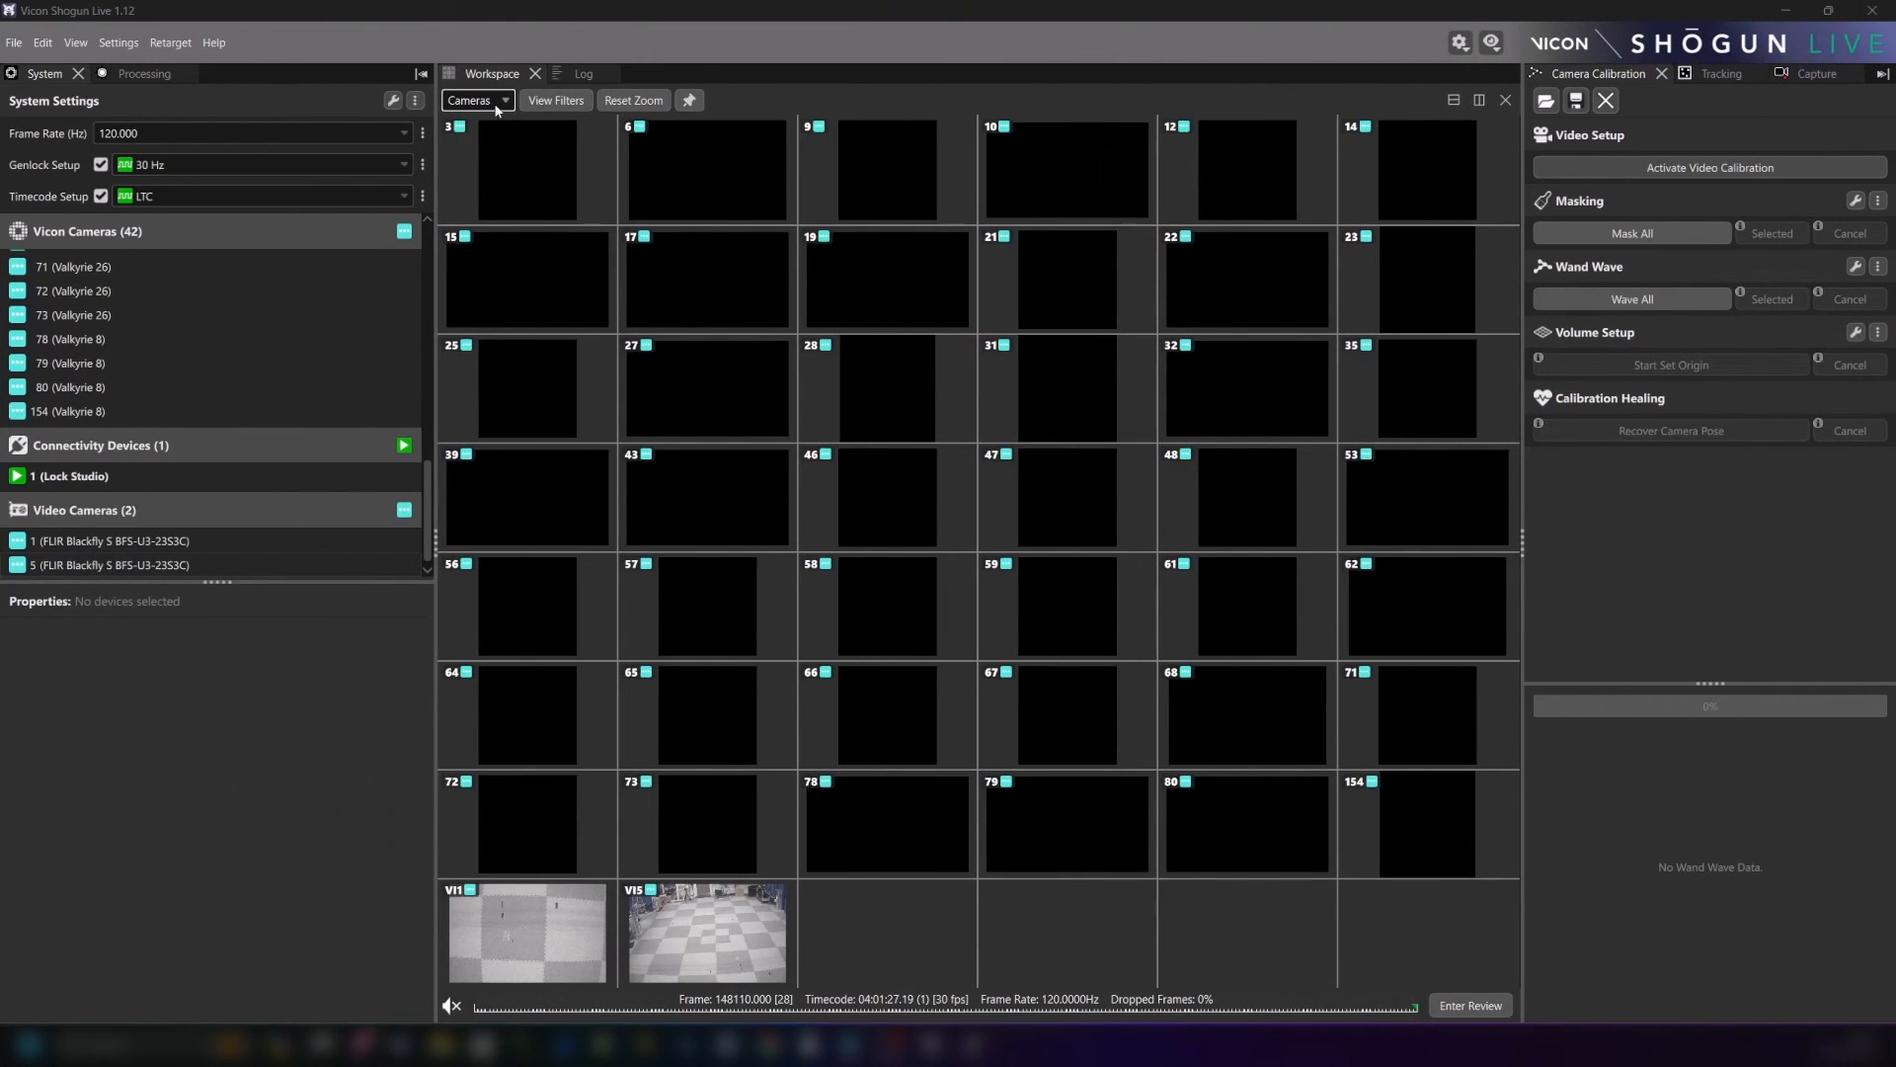
View VI5 alone and enable the 3D data overlay in View Filters.
left_click(555, 99)
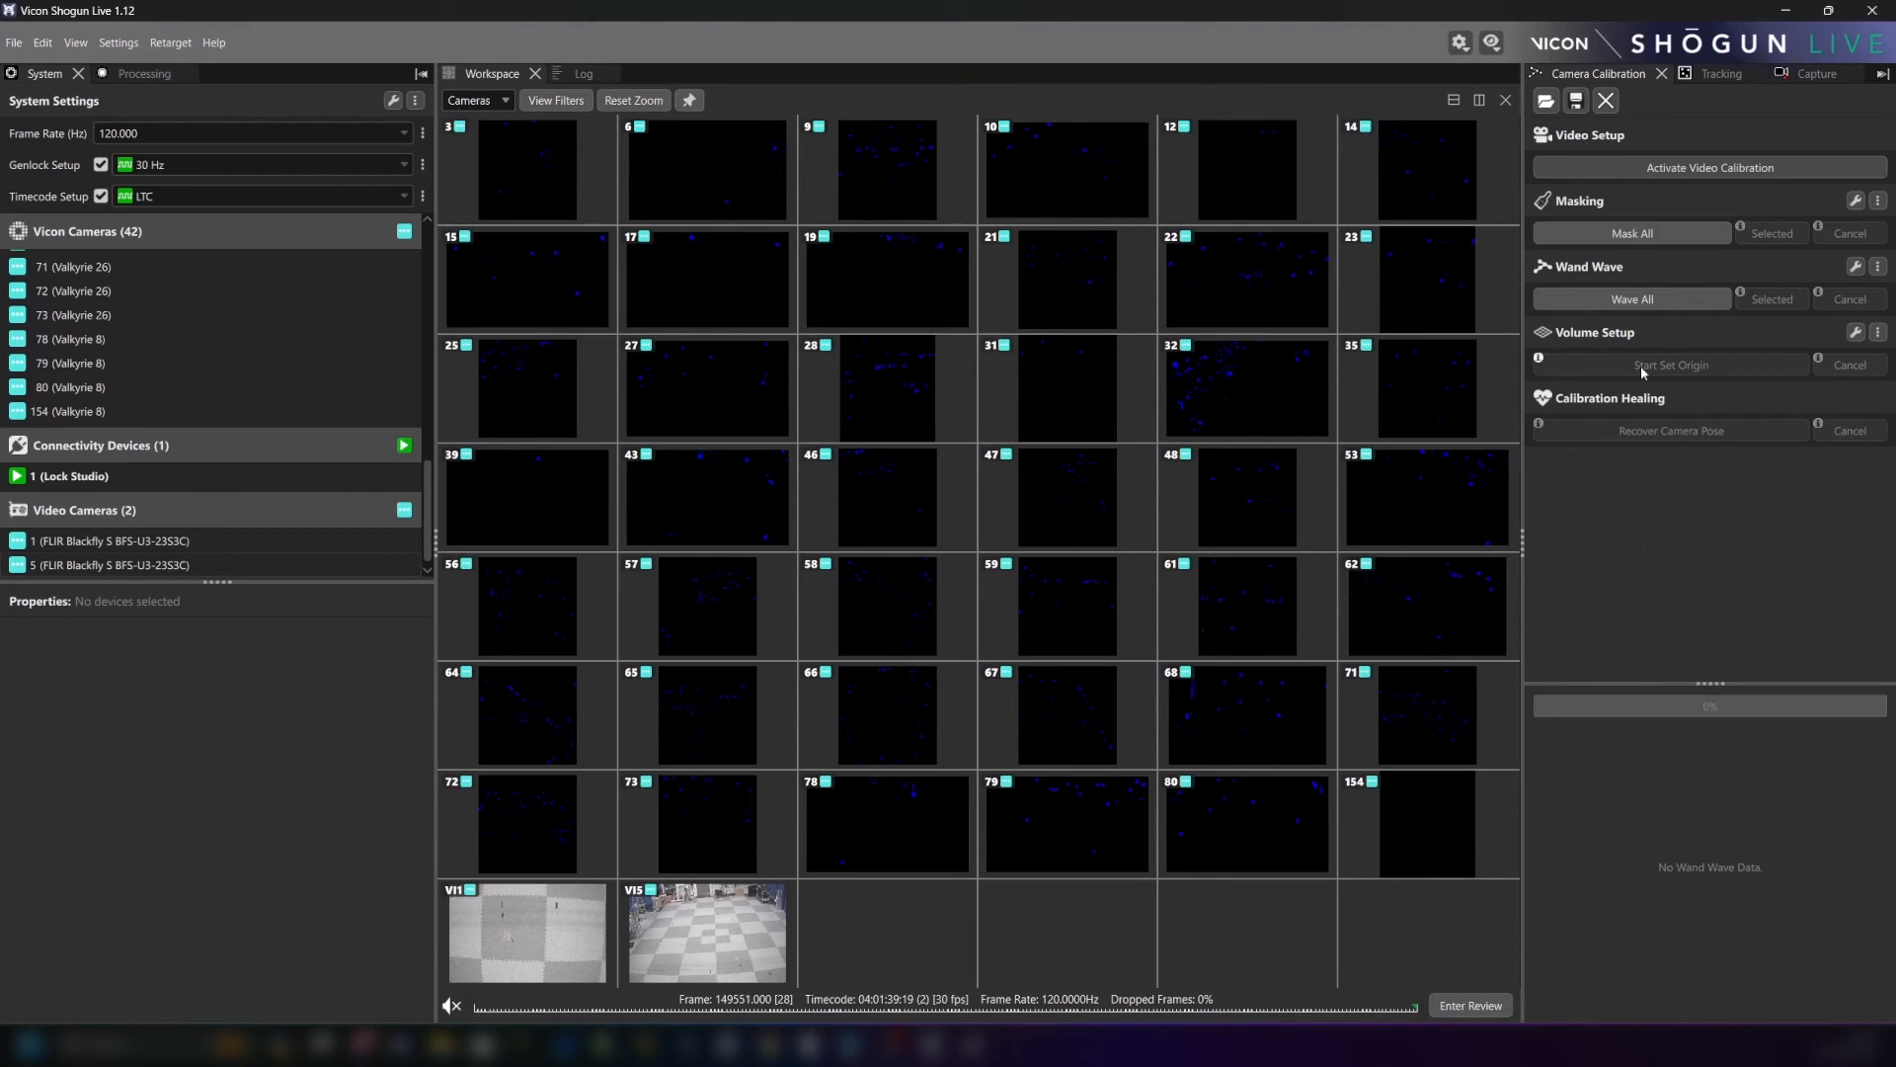
left_click(1632, 298)
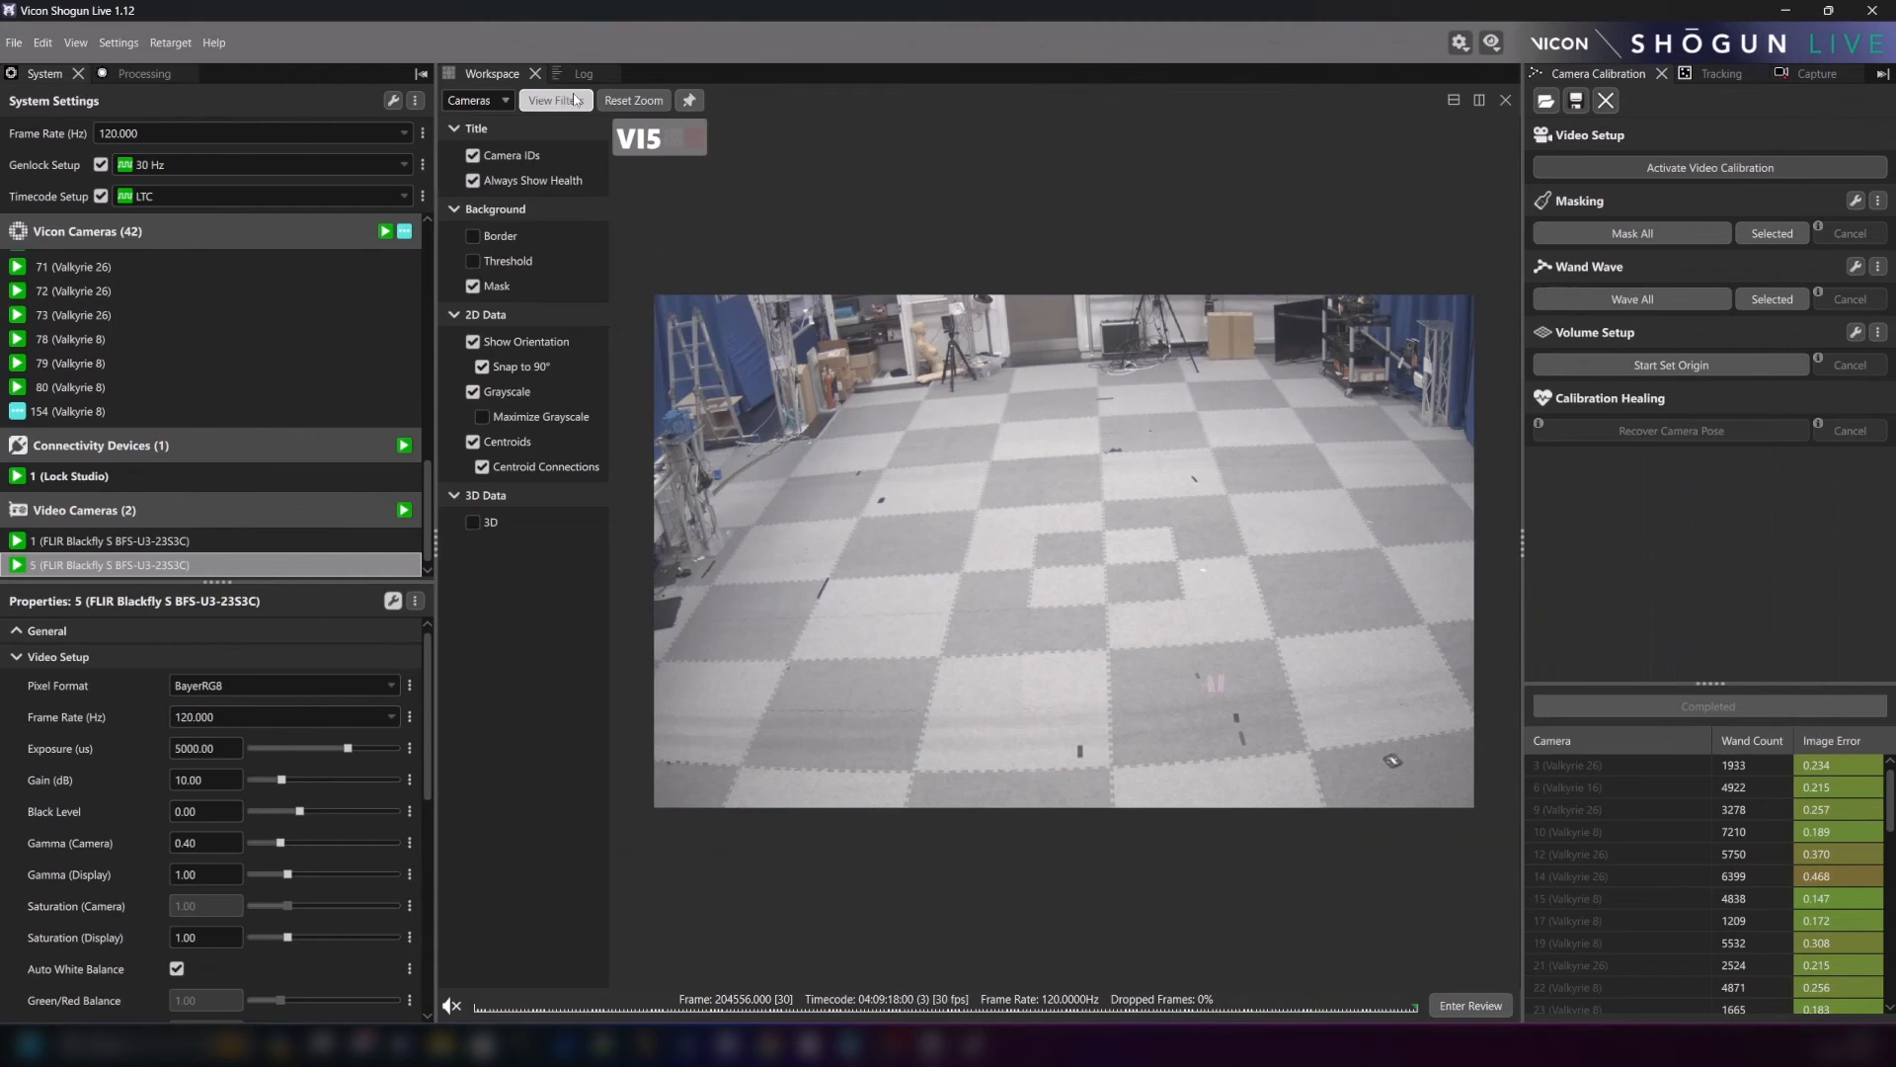
left_click(473, 521)
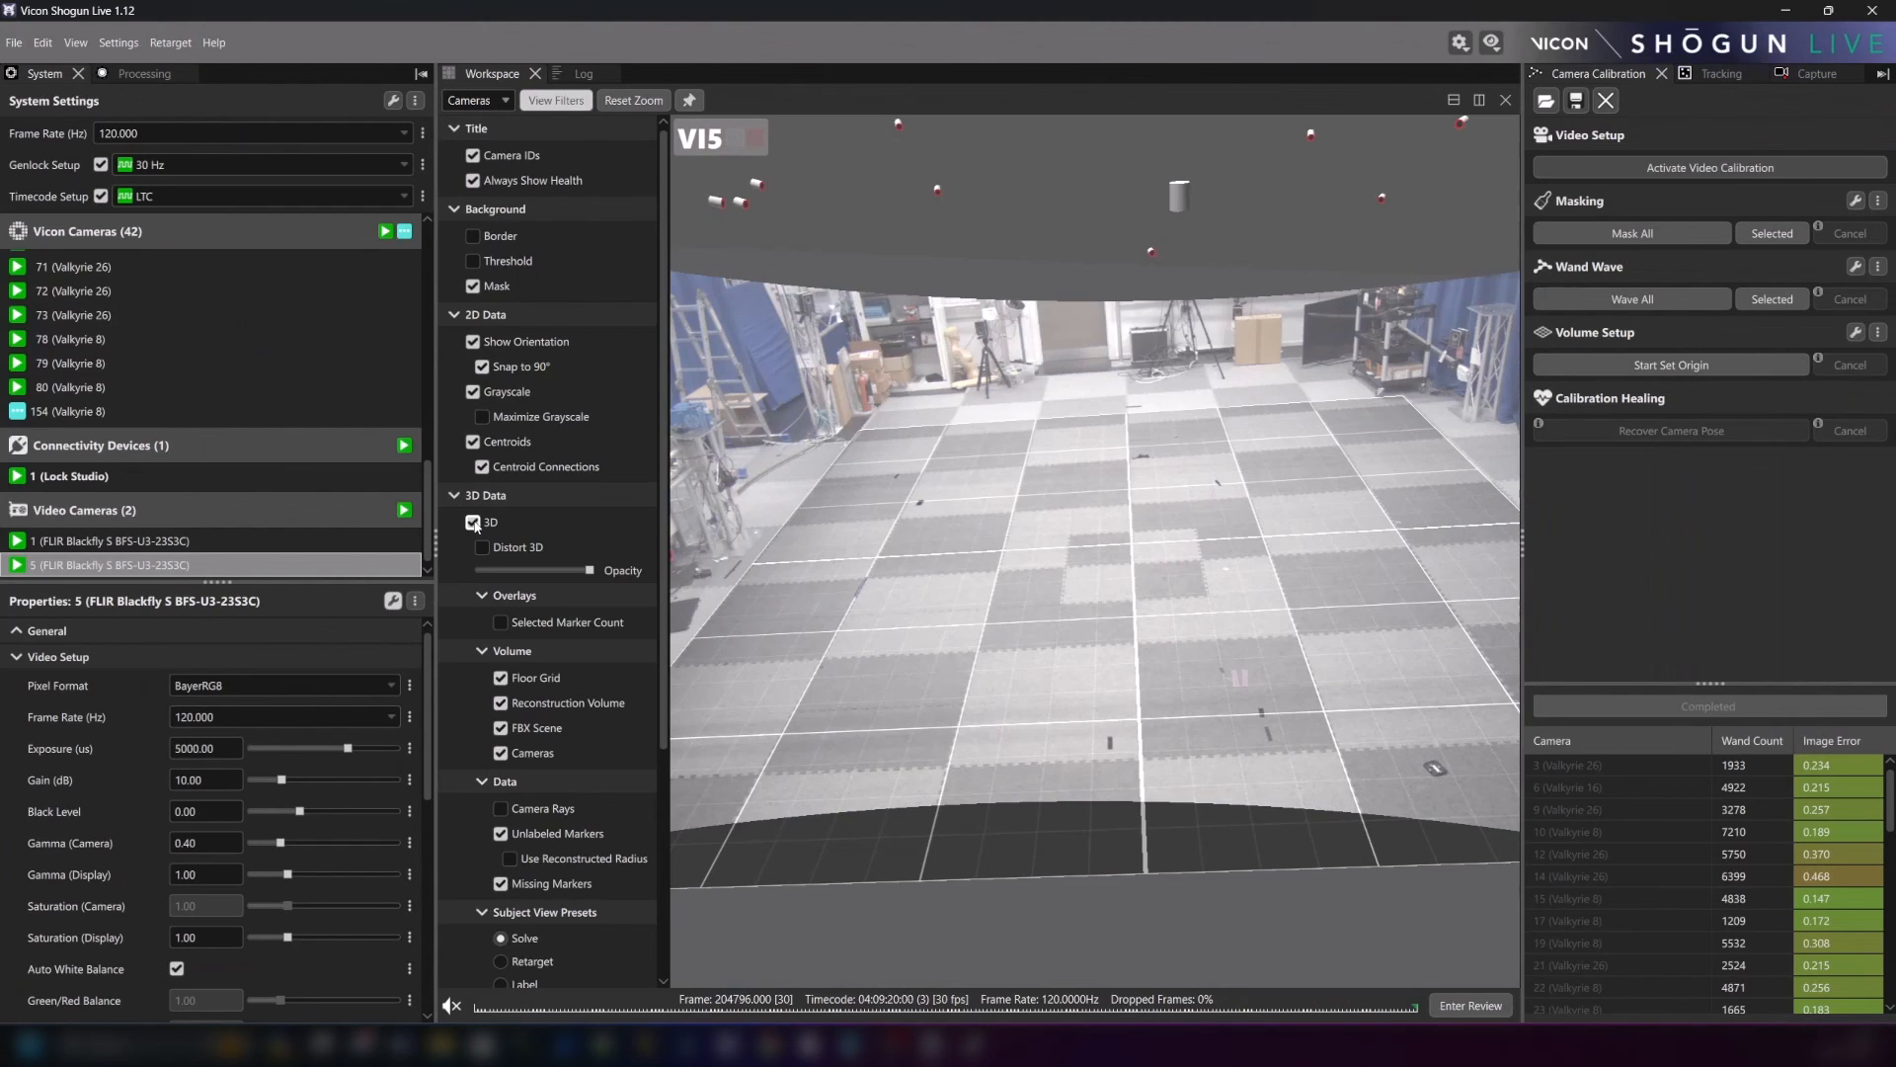